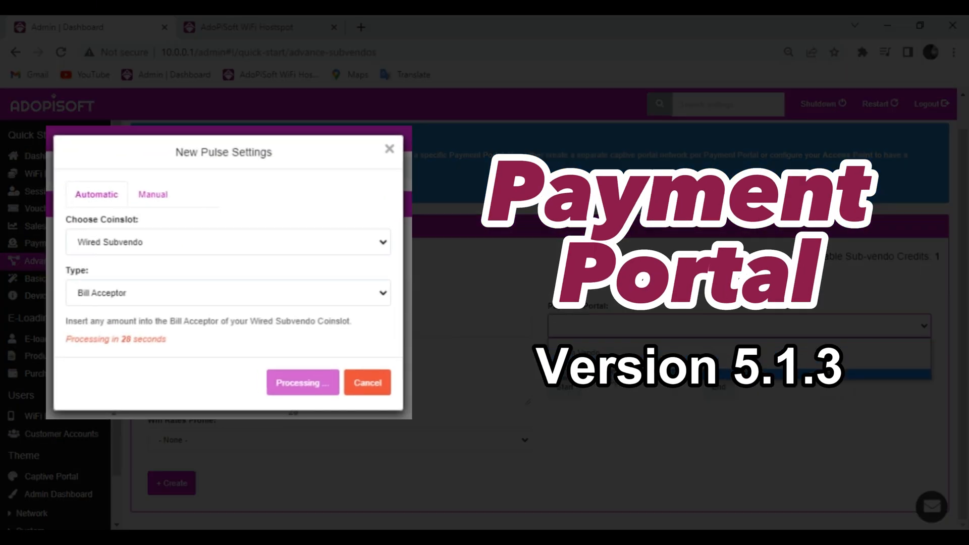
mouse_move(597, 334)
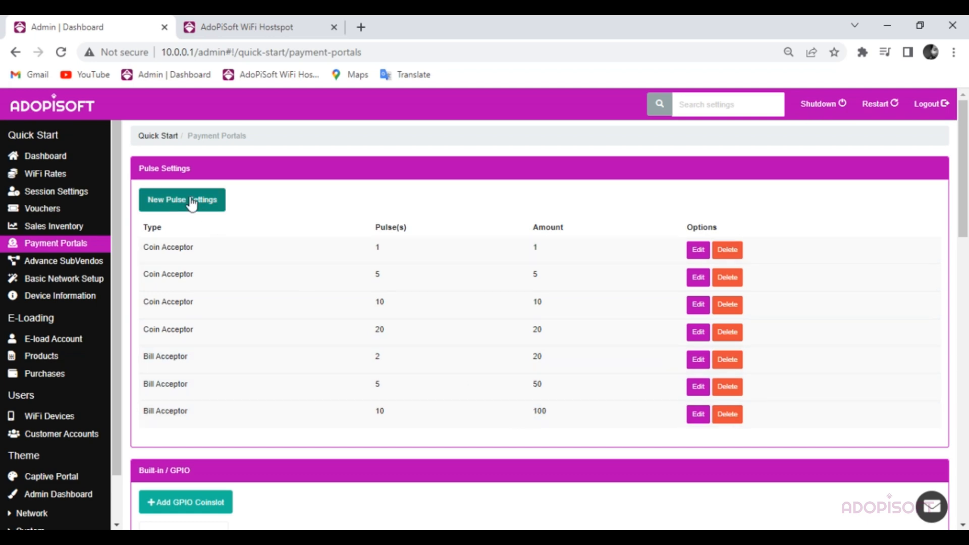
left_click(182, 199)
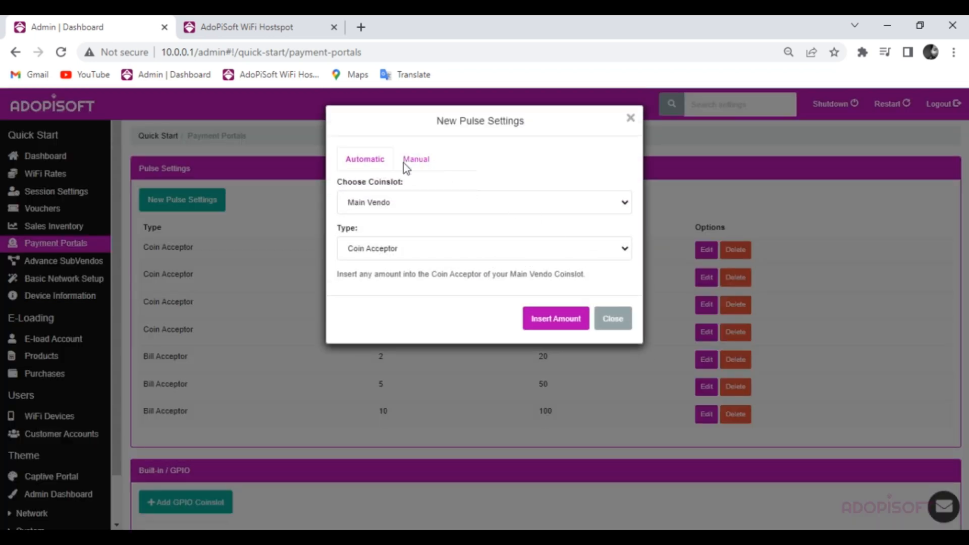
left_click(415, 159)
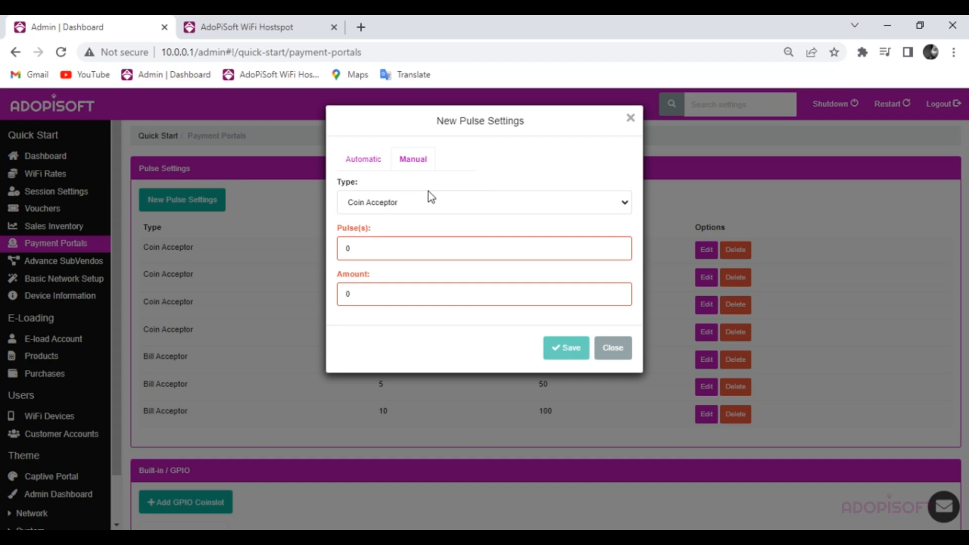
mouse_move(522, 198)
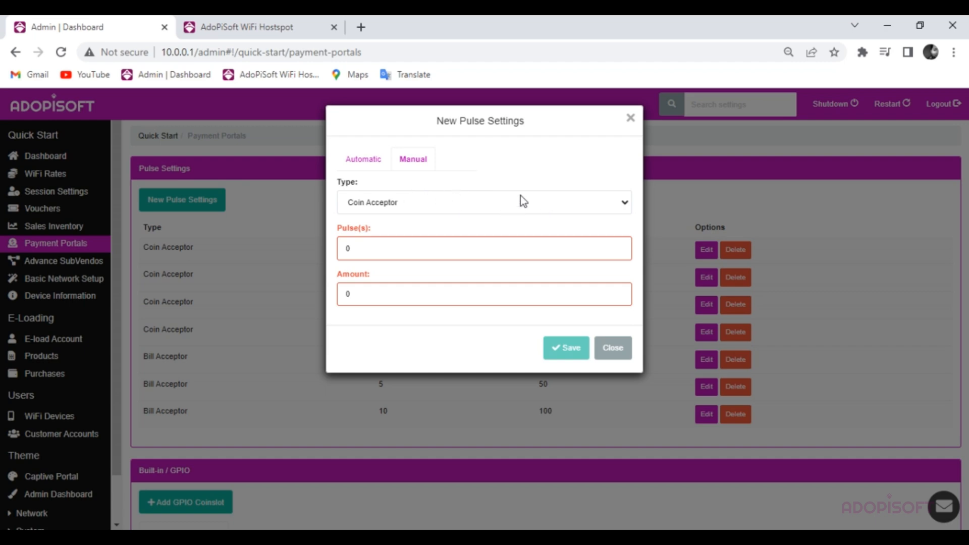
left_click(485, 201)
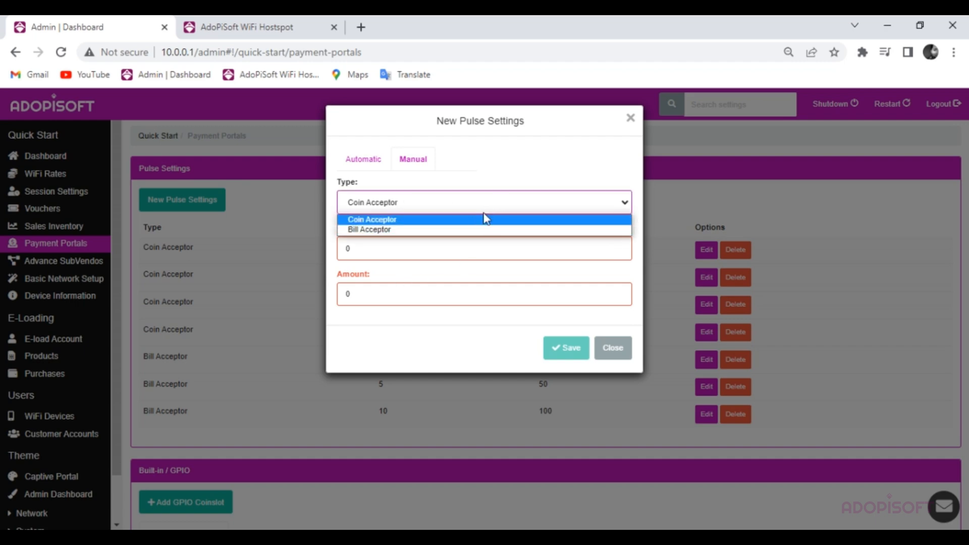
left_click(369, 229)
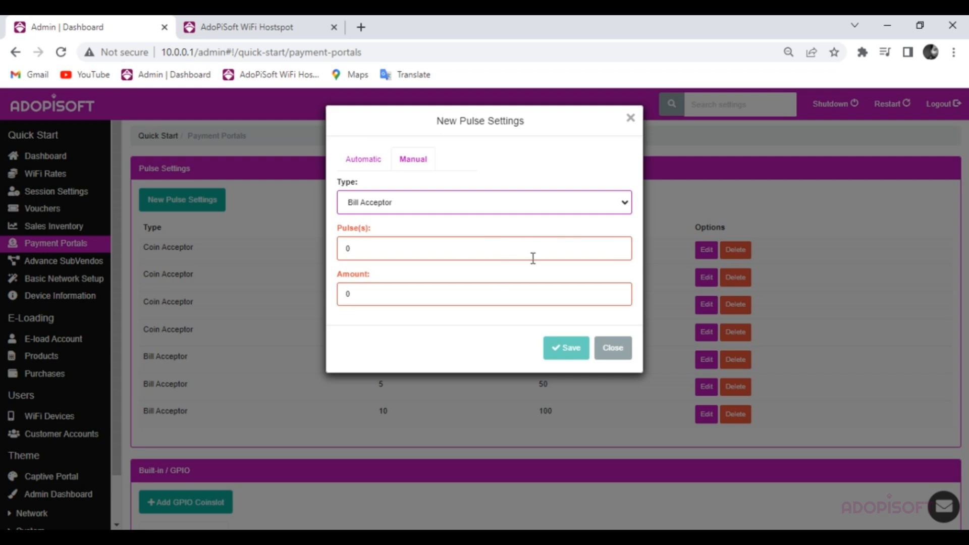
type("5")
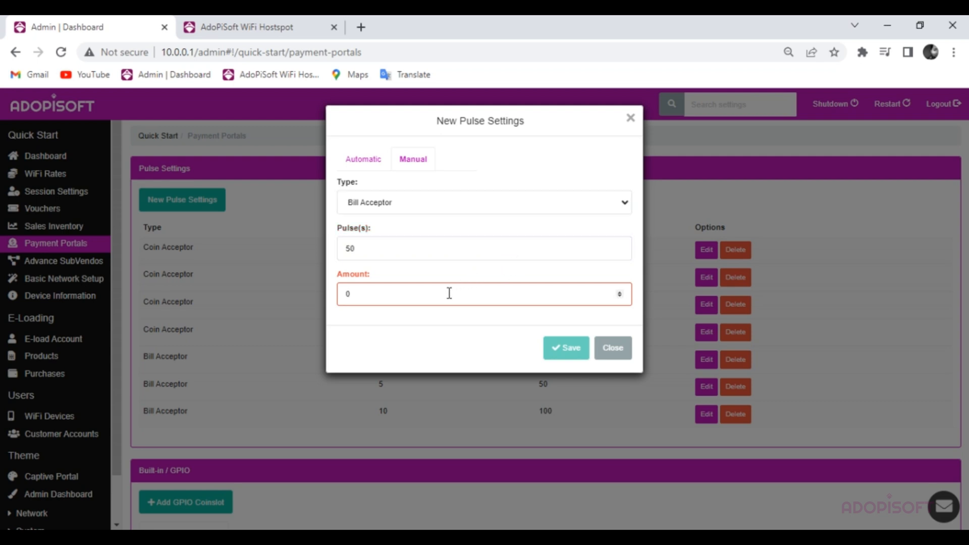
type("500")
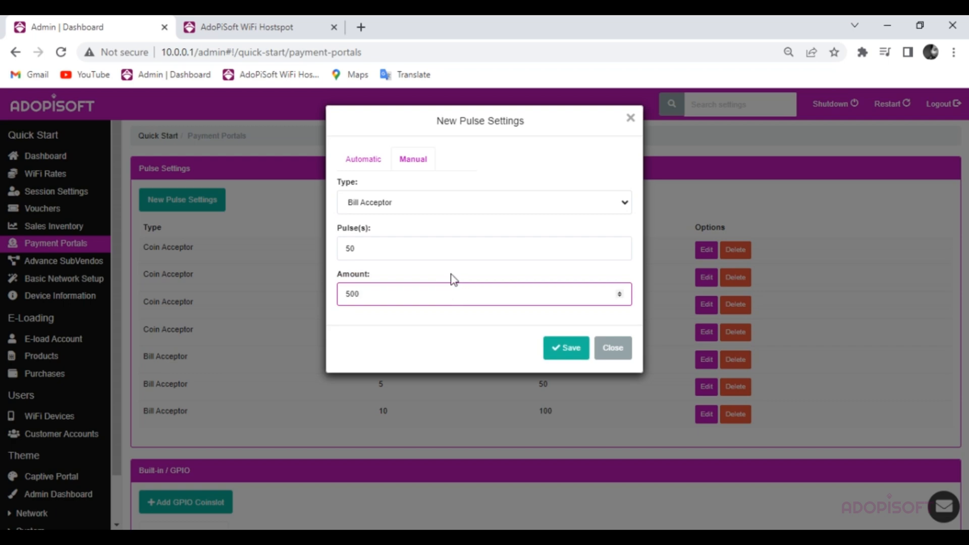
left_click(566, 348)
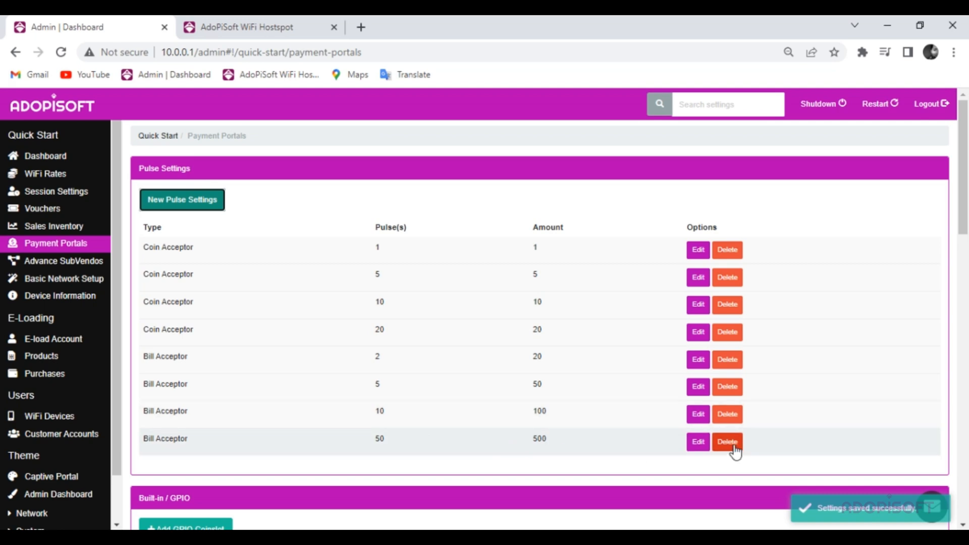
left_click(726, 441)
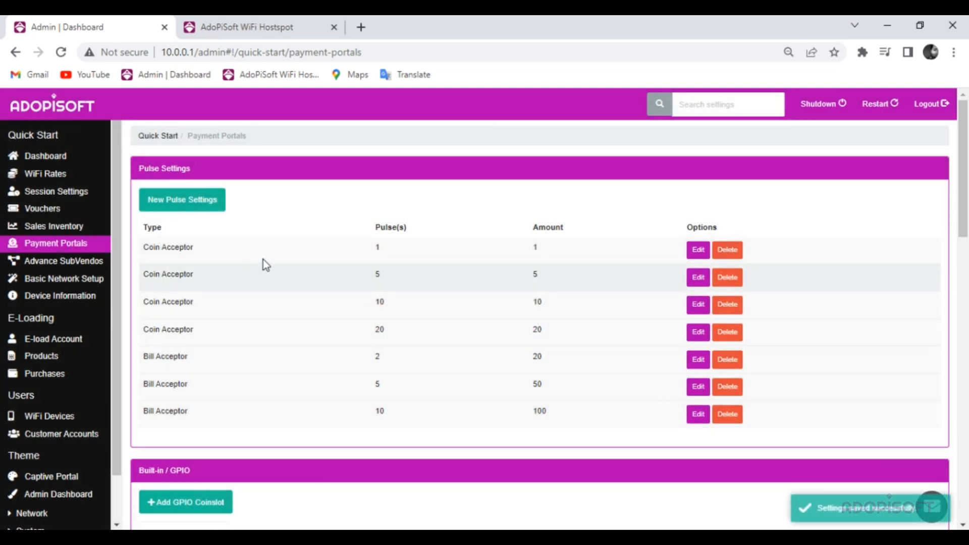
Add a Wired Subvendo Bill Acceptor pulse setting of 50 detected pulses worth 500.
left_click(181, 200)
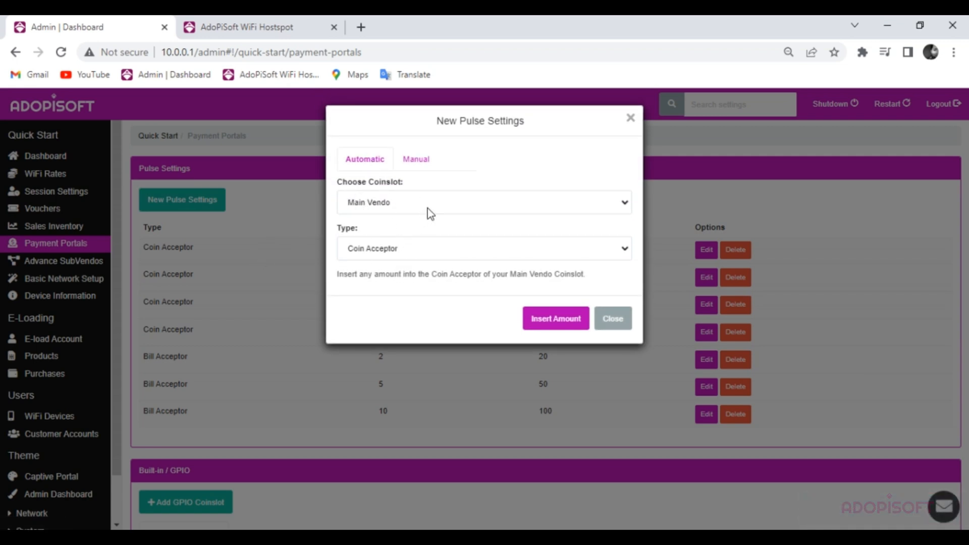
left_click(484, 203)
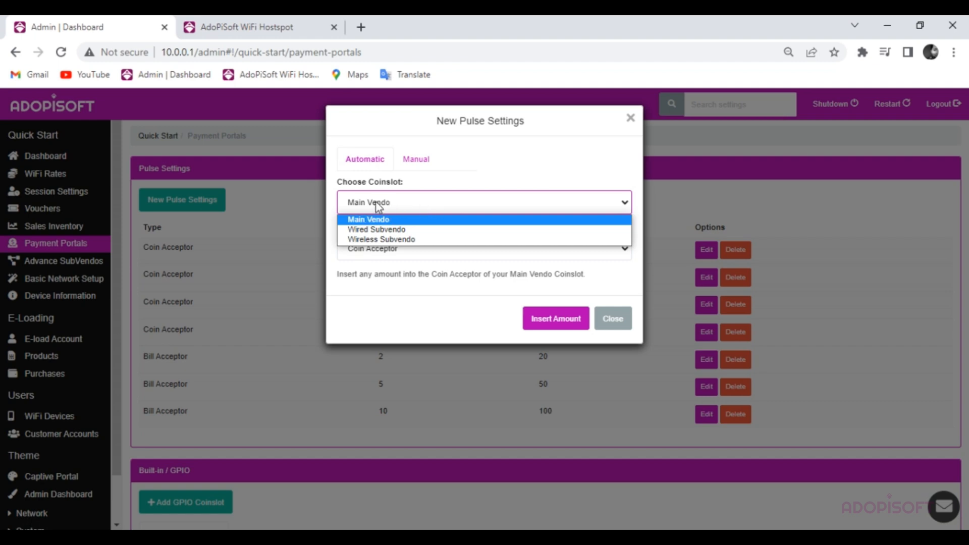
mouse_move(381, 247)
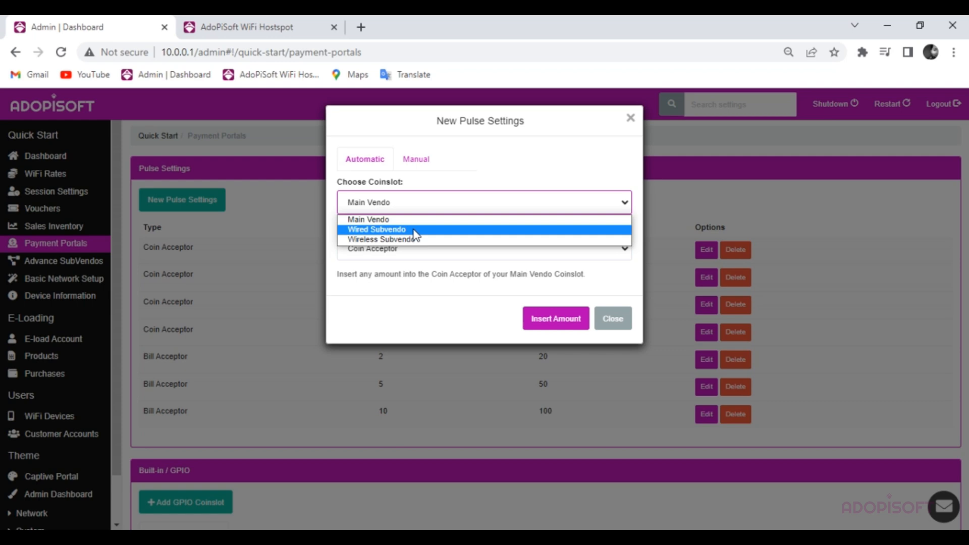
mouse_move(403, 242)
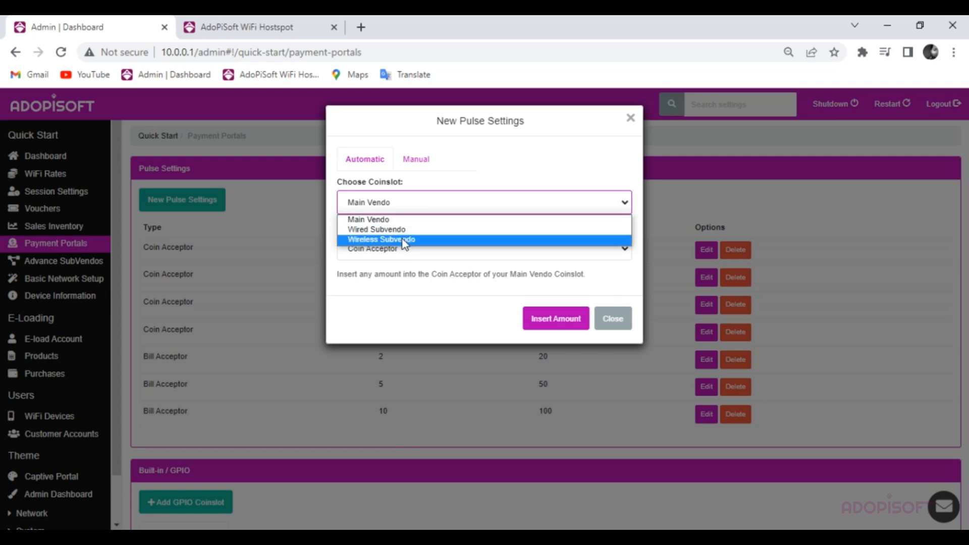
left_click(377, 229)
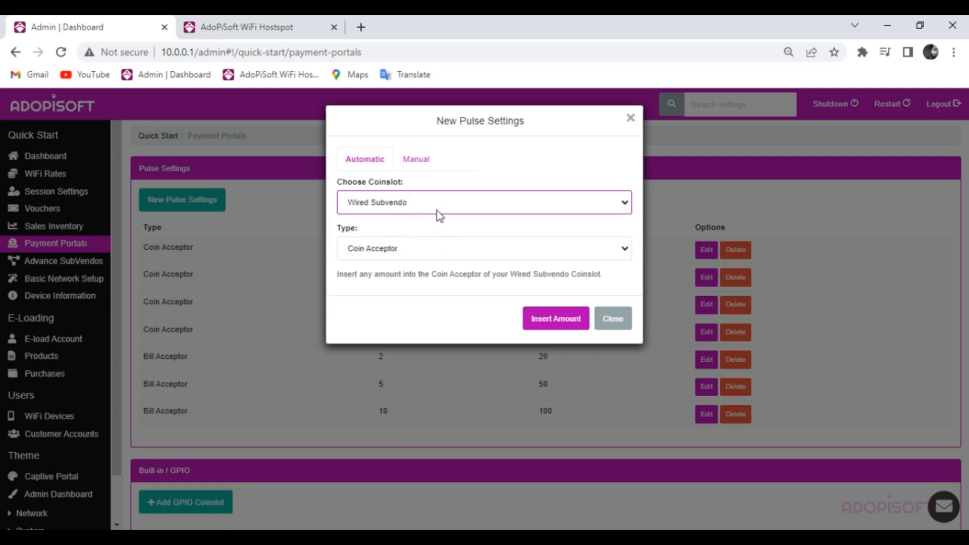
mouse_move(429, 239)
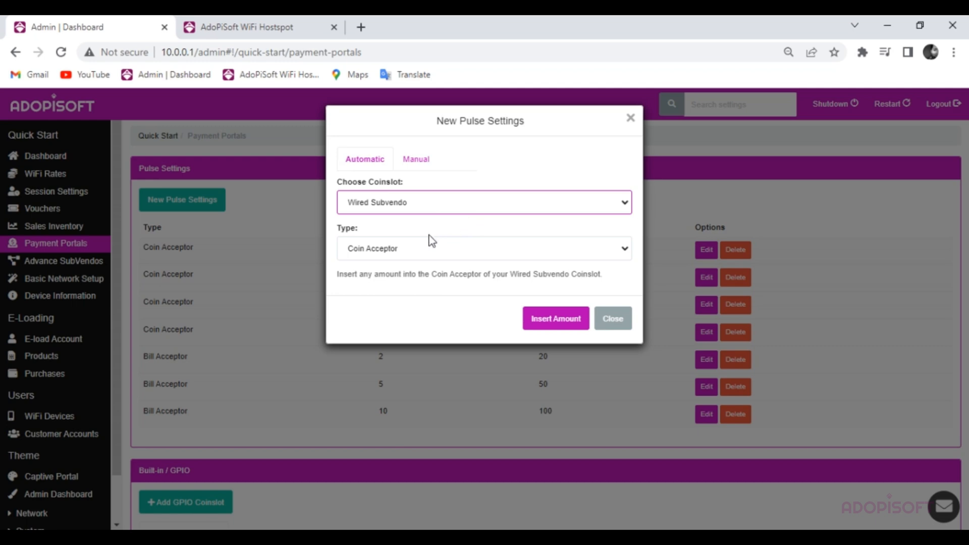
mouse_move(469, 245)
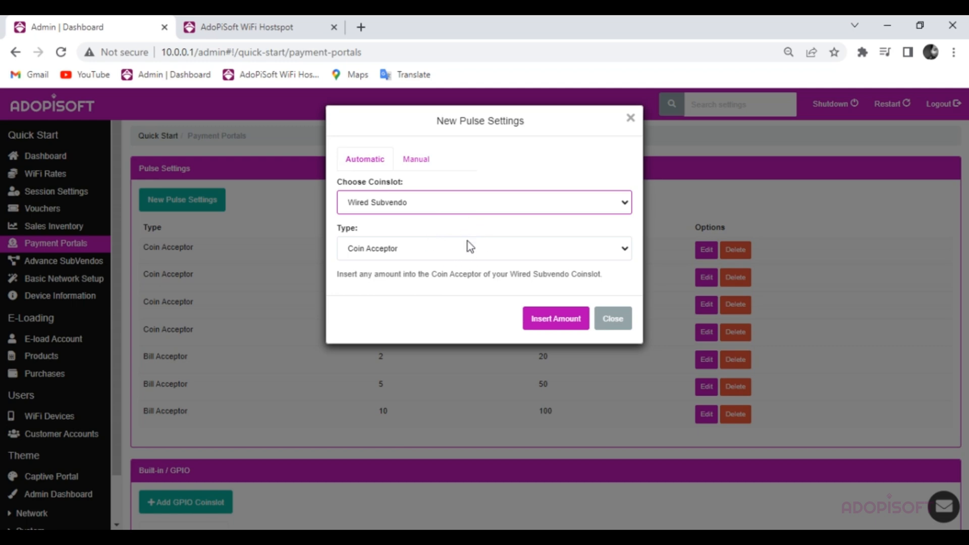
left_click(485, 248)
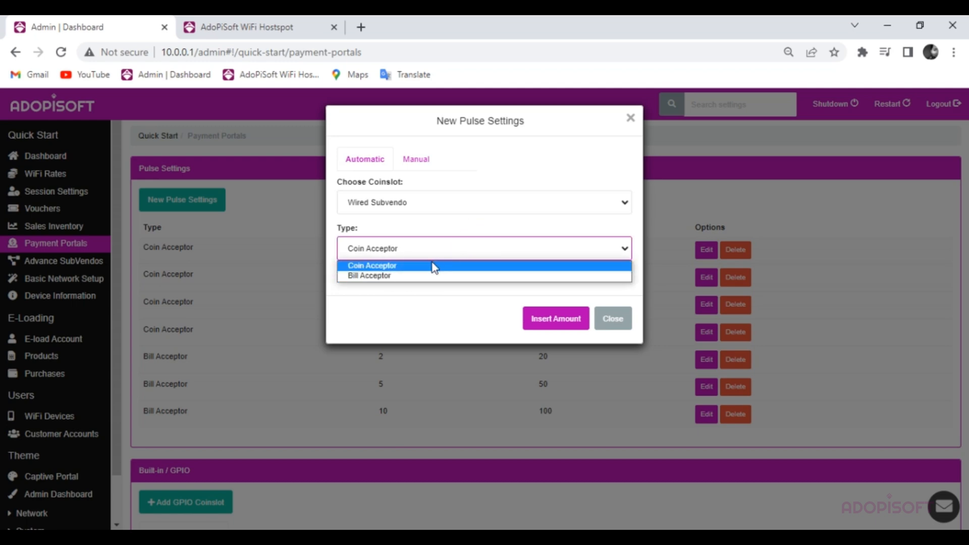
left_click(369, 275)
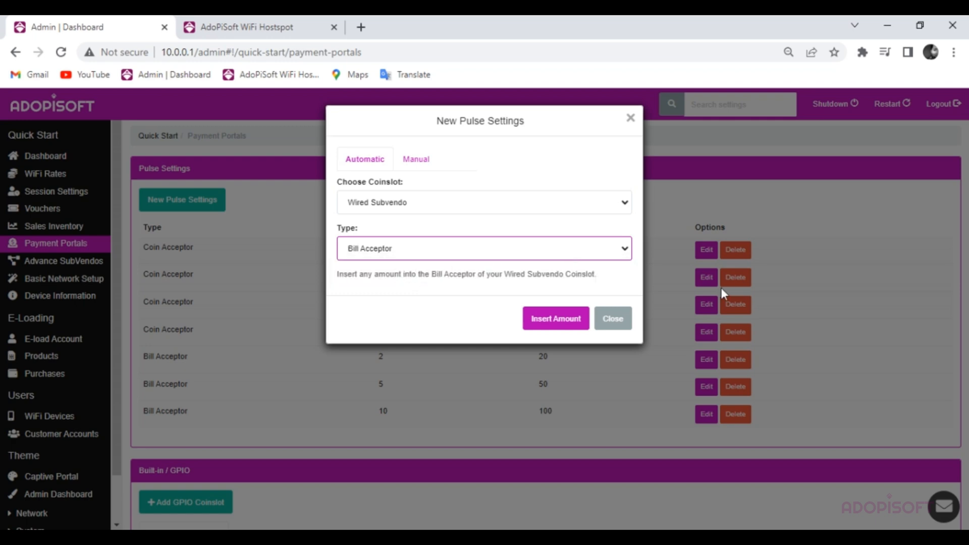
left_click(556, 318)
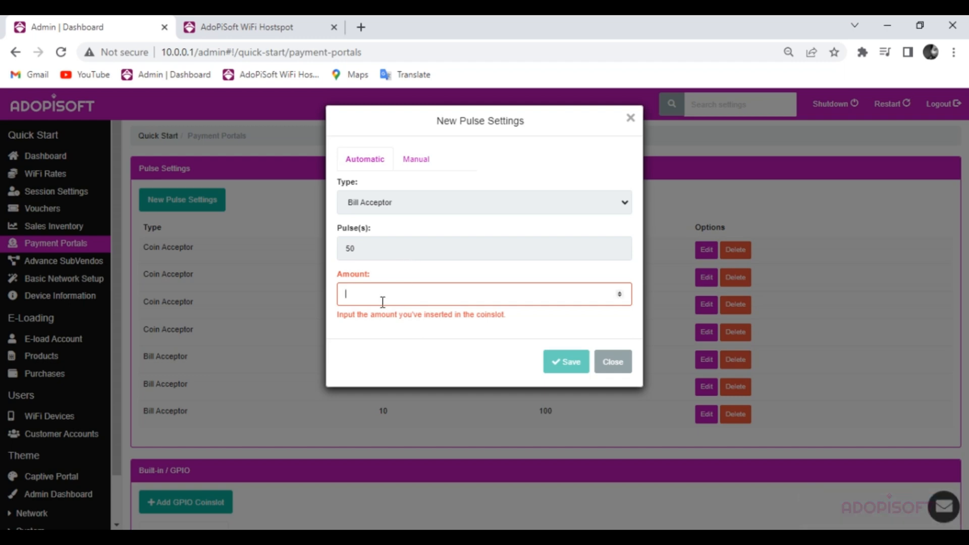
type("500")
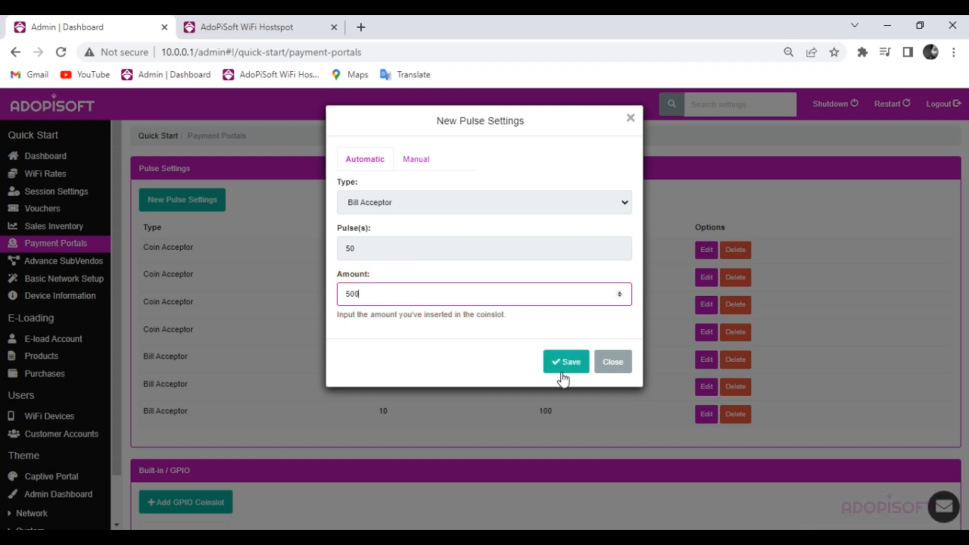
left_click(566, 362)
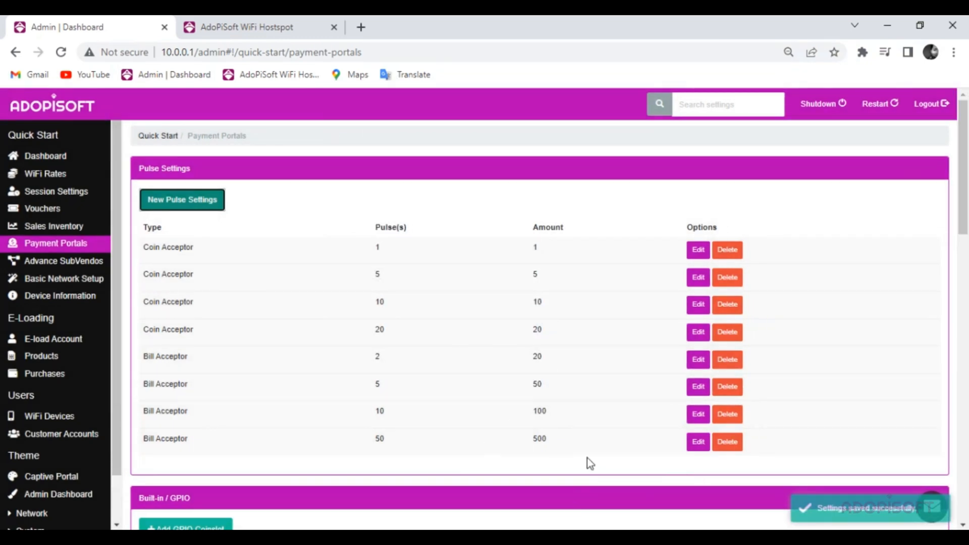
mouse_move(531, 455)
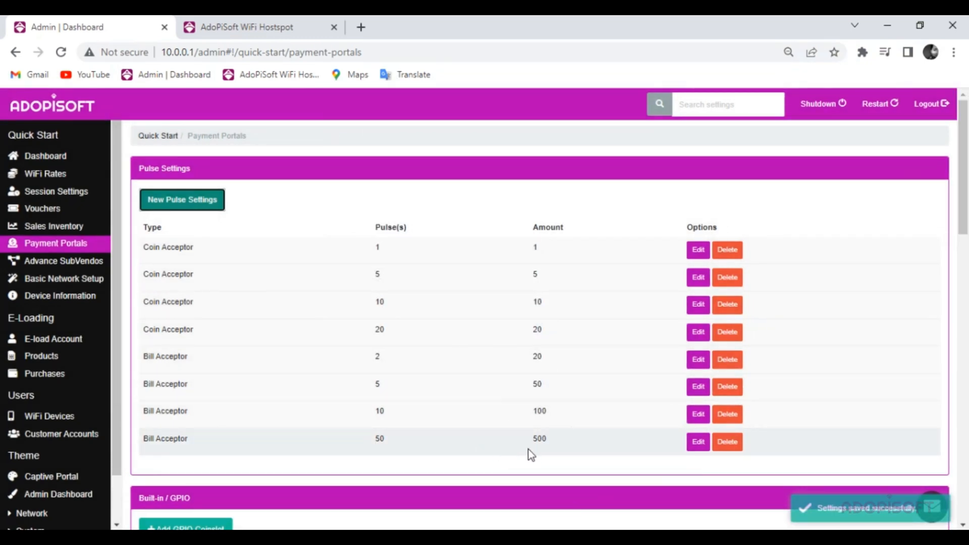
scroll("down", 3)
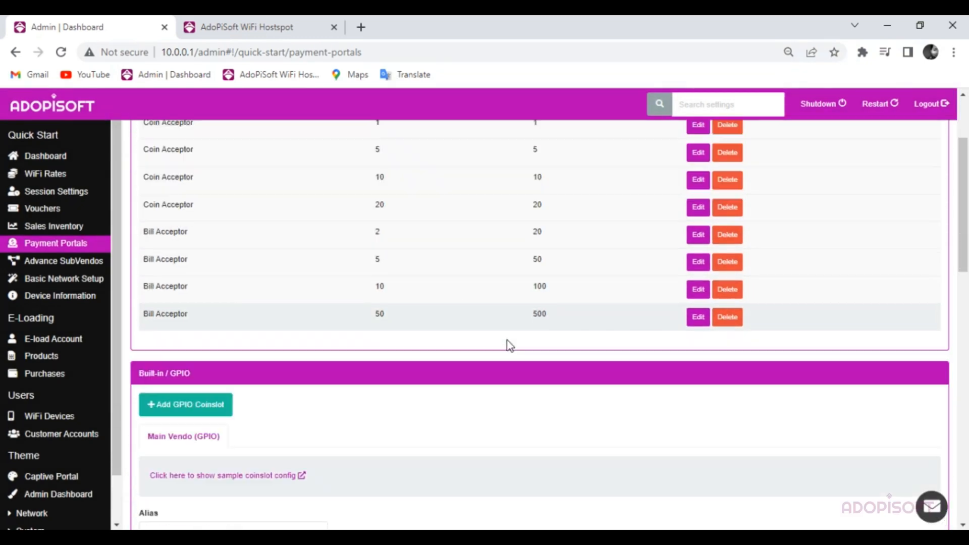
scroll("down", 3)
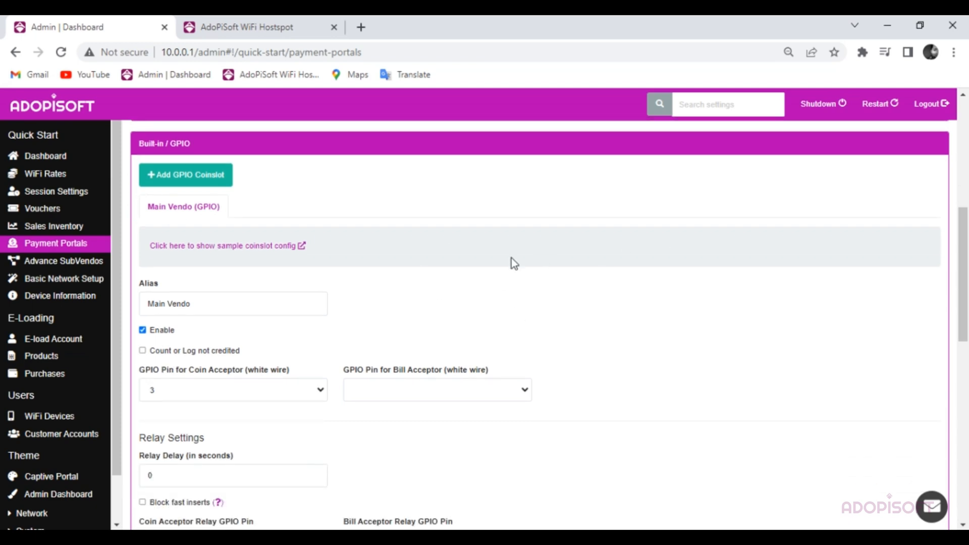
mouse_move(210, 292)
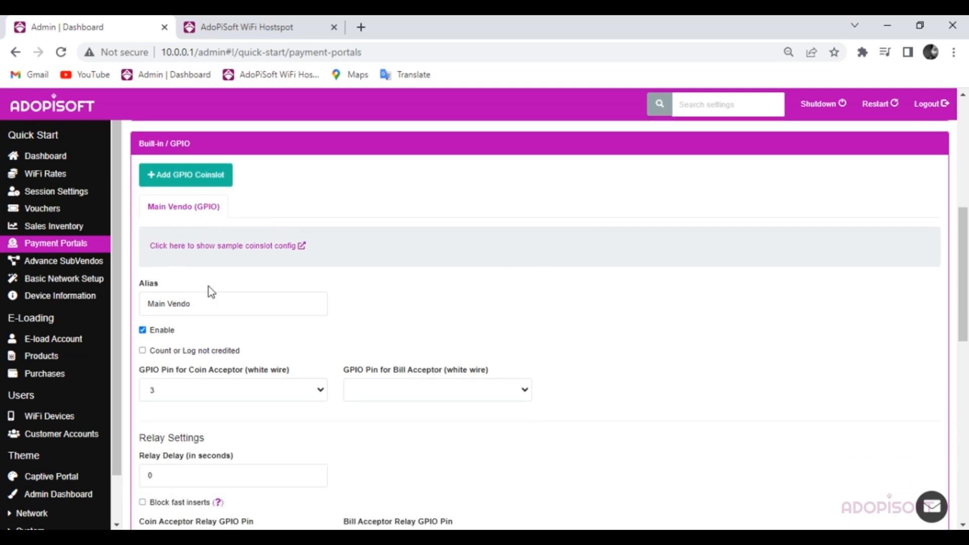
scroll("down", 3)
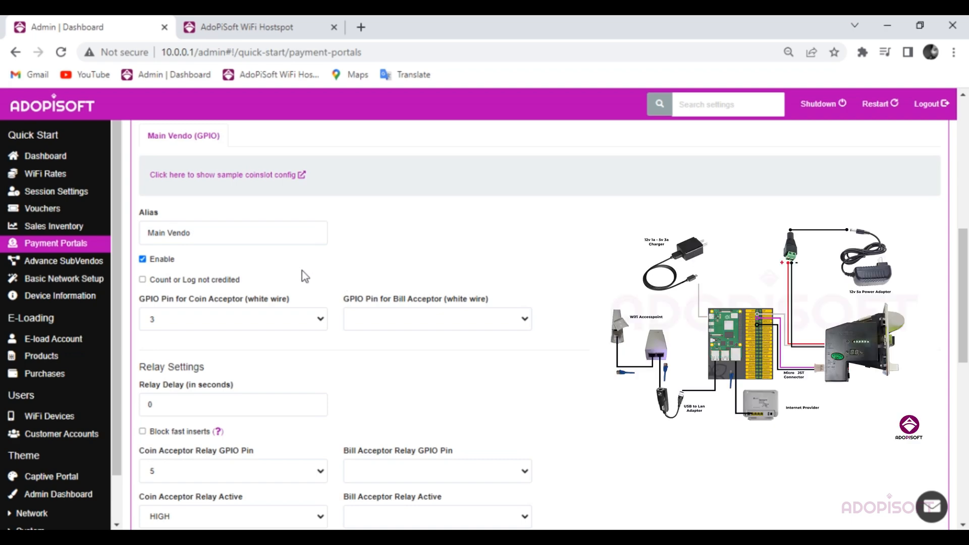
scroll("down", 3)
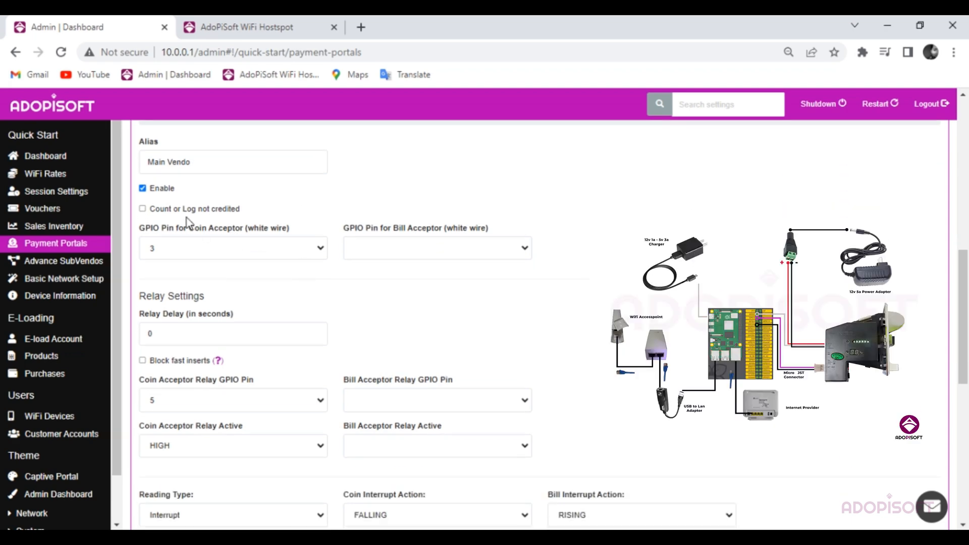
Visit the Sales Inventory page, then return to the Main Vendo GPIO payment portal settings.
left_click(437, 248)
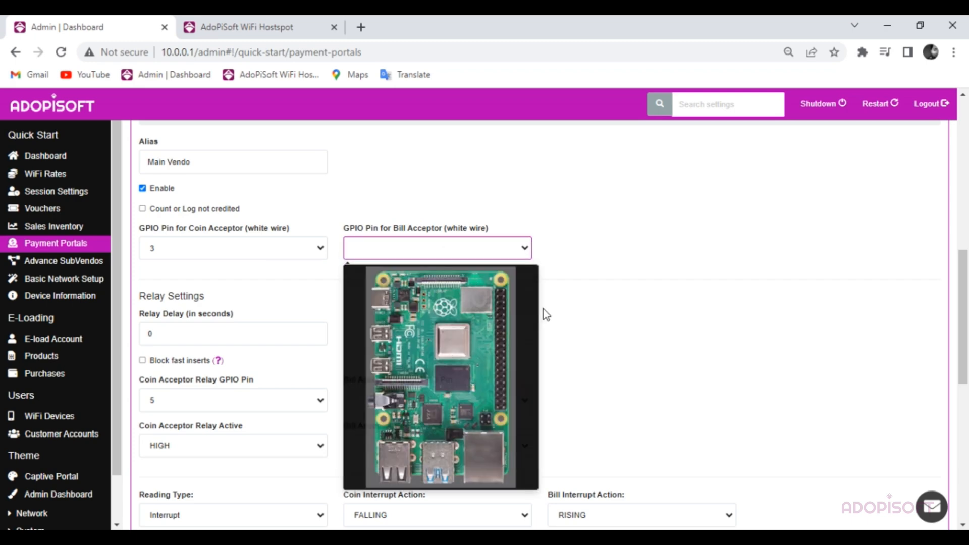
left_click(232, 248)
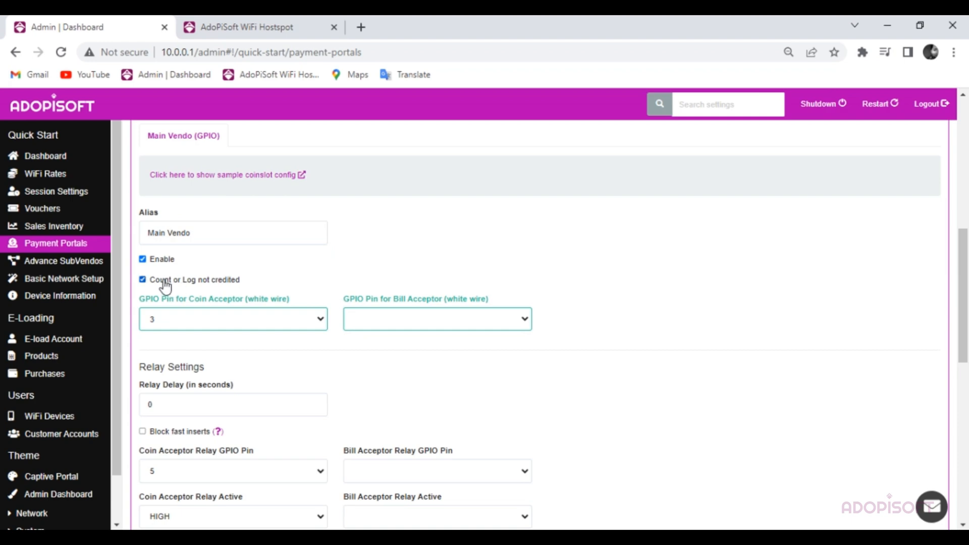
mouse_move(174, 284)
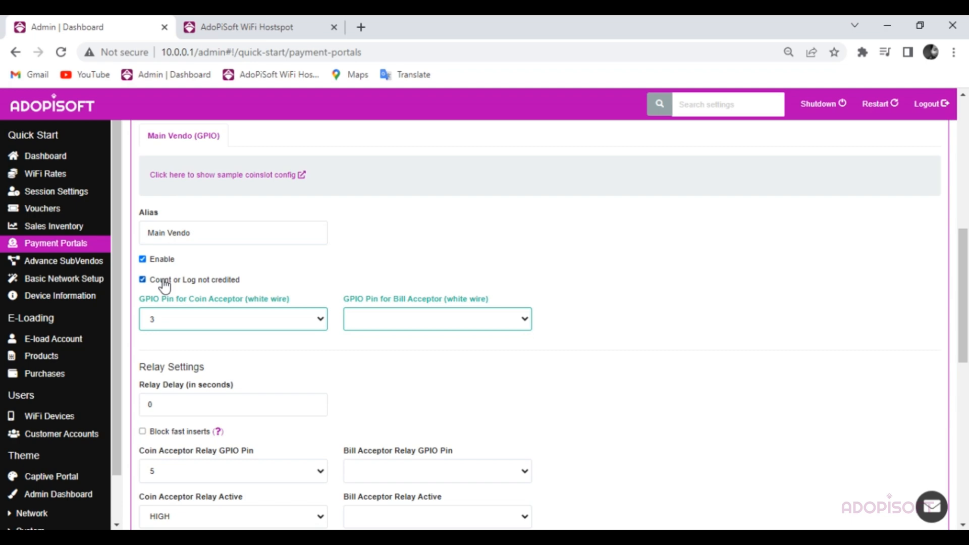
left_click(53, 226)
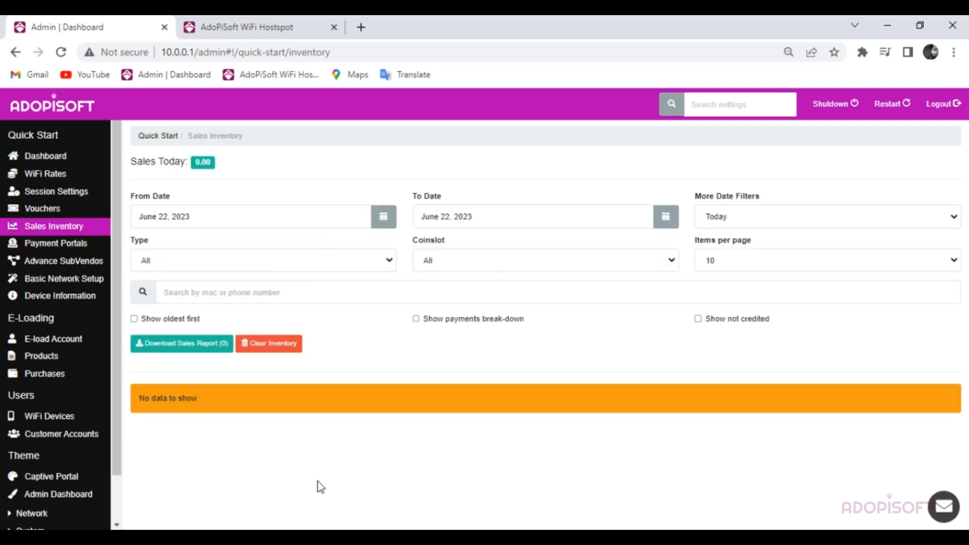
left_click(55, 243)
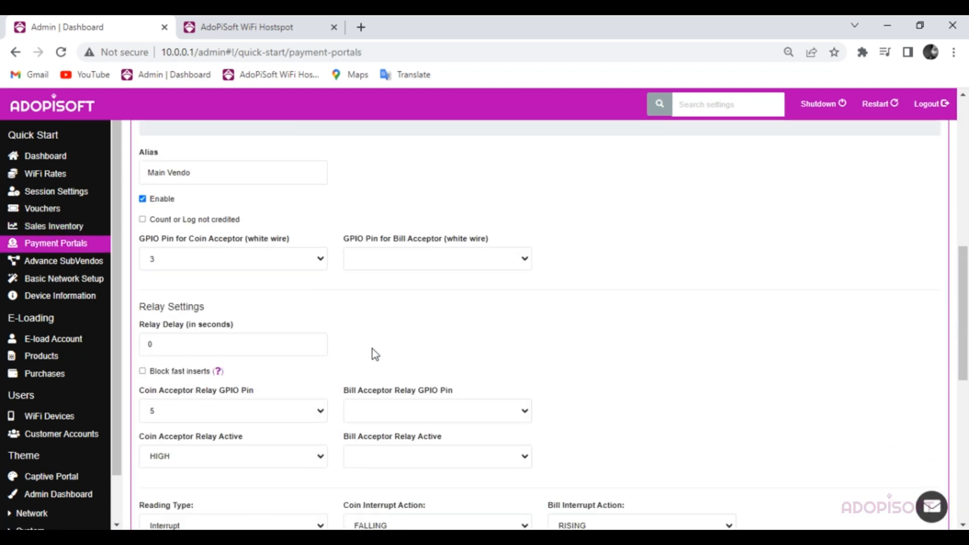
Choose a GPIO pin from the Main Vendo's GPIO Pin for Bill Acceptor dropdown.
scroll("down", 3)
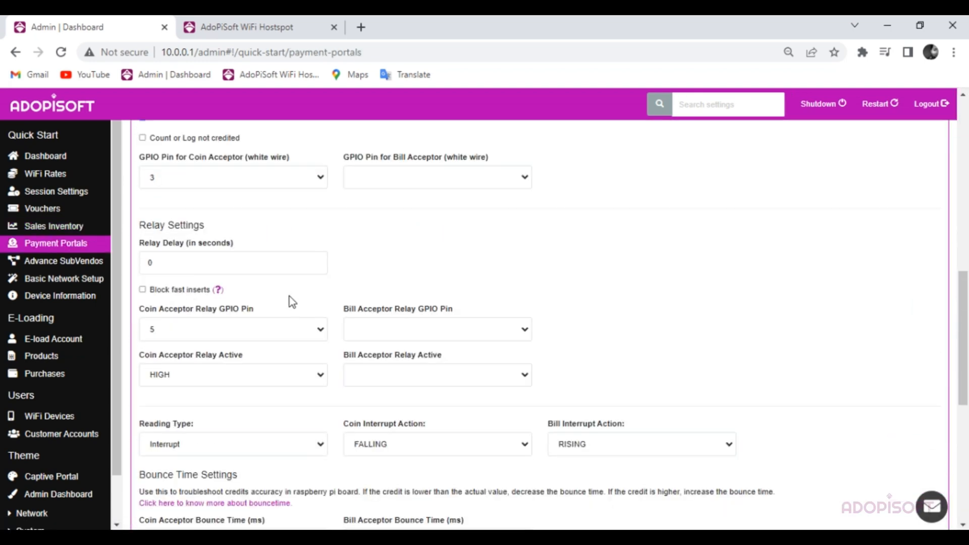
left_click(243, 262)
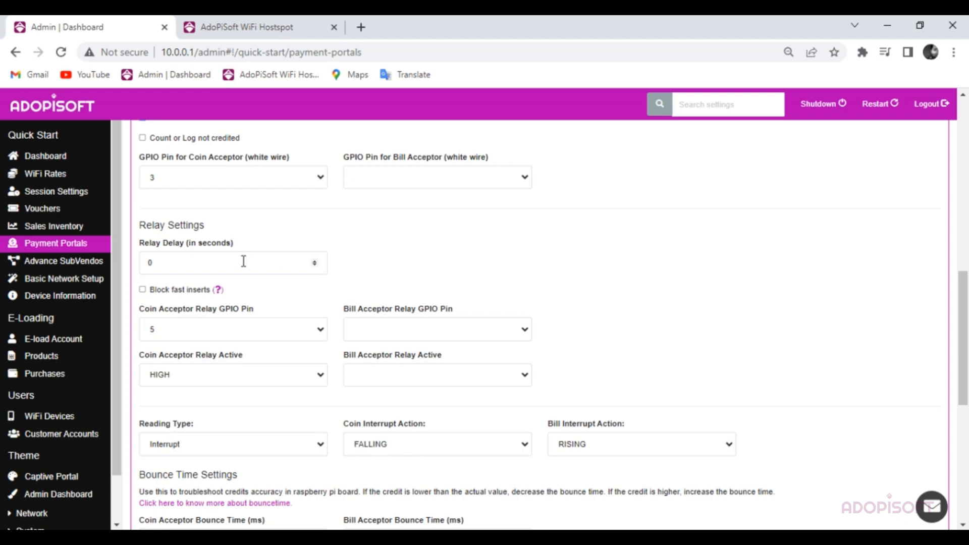
mouse_move(257, 240)
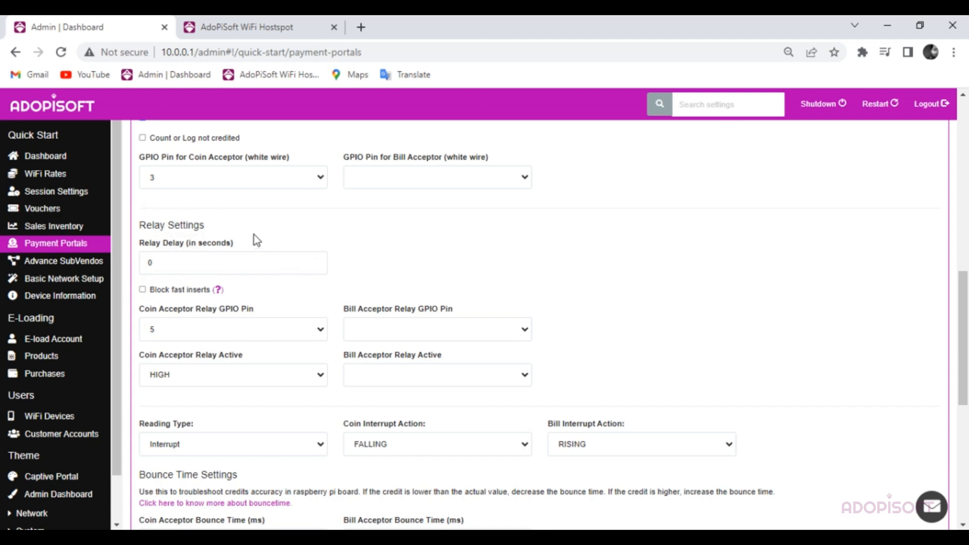
scroll("up", 3)
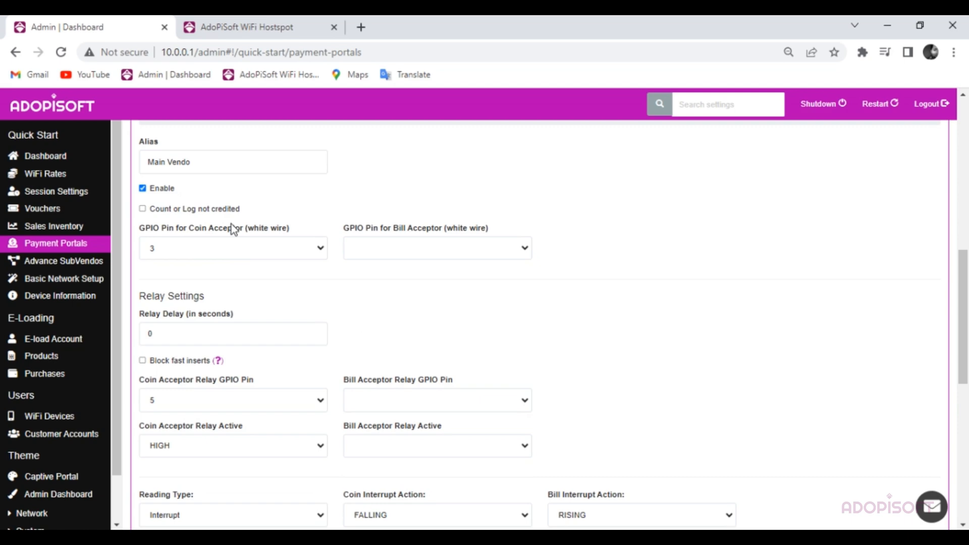
left_click(233, 248)
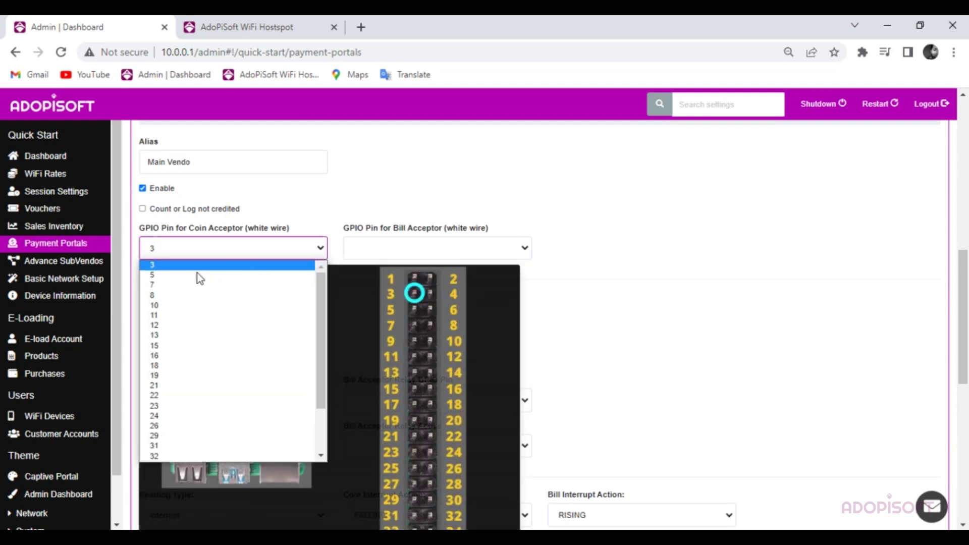
mouse_move(152, 275)
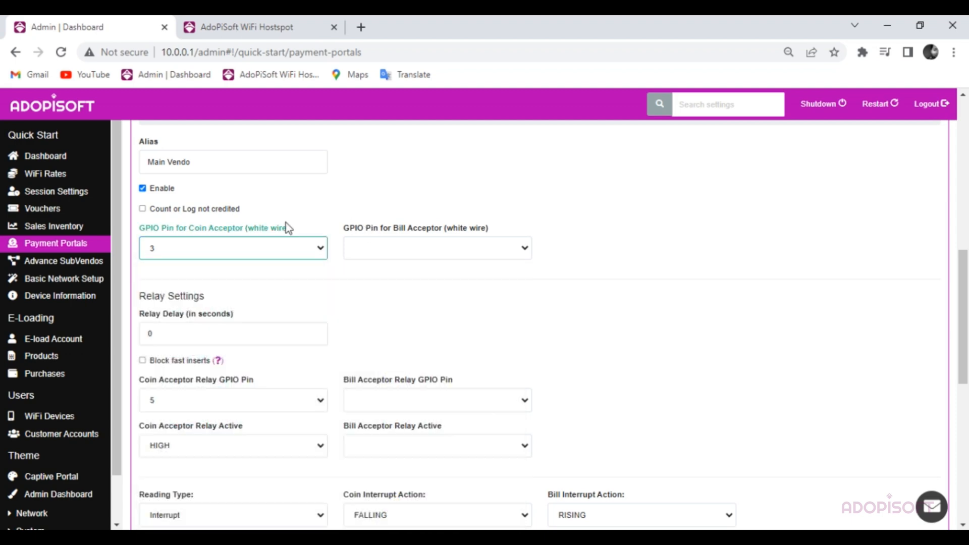
mouse_move(355, 326)
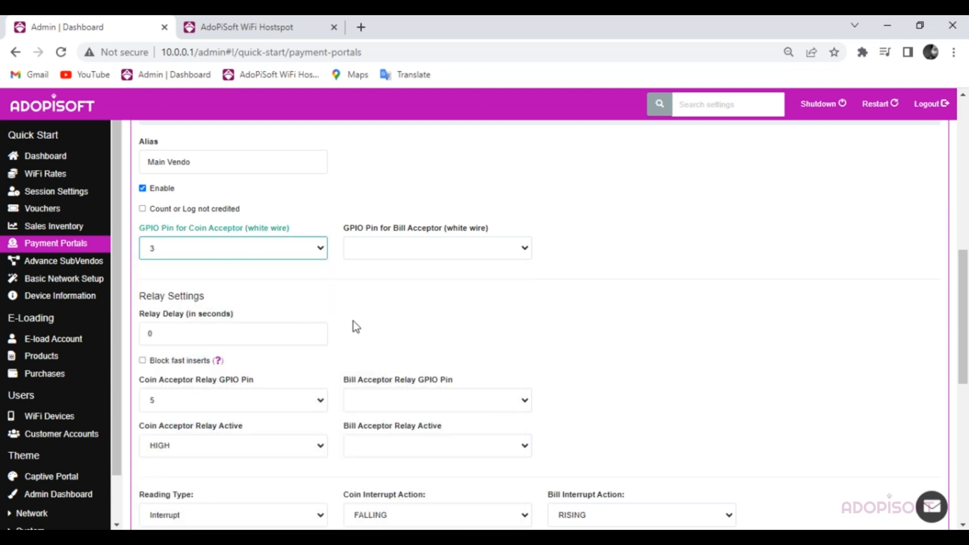
scroll("down", 3)
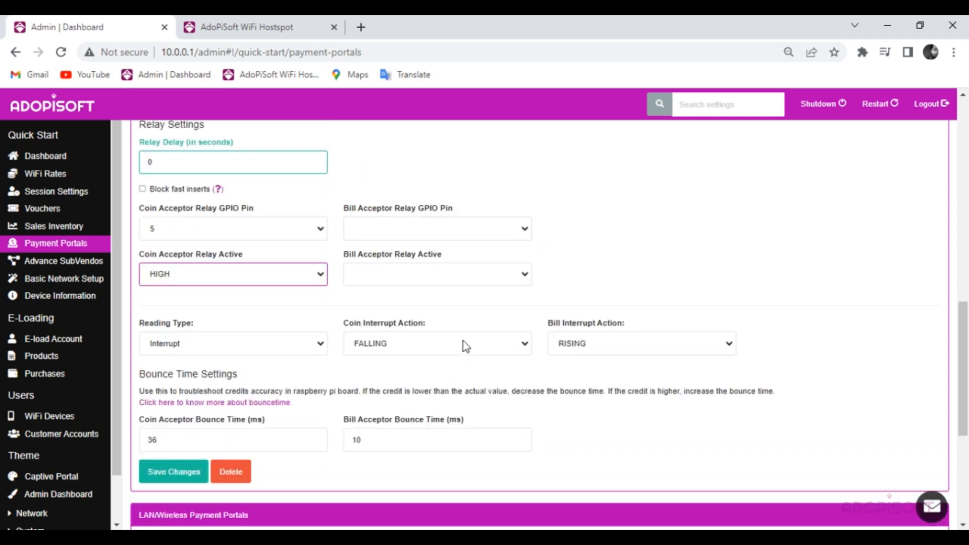
scroll("up", 3)
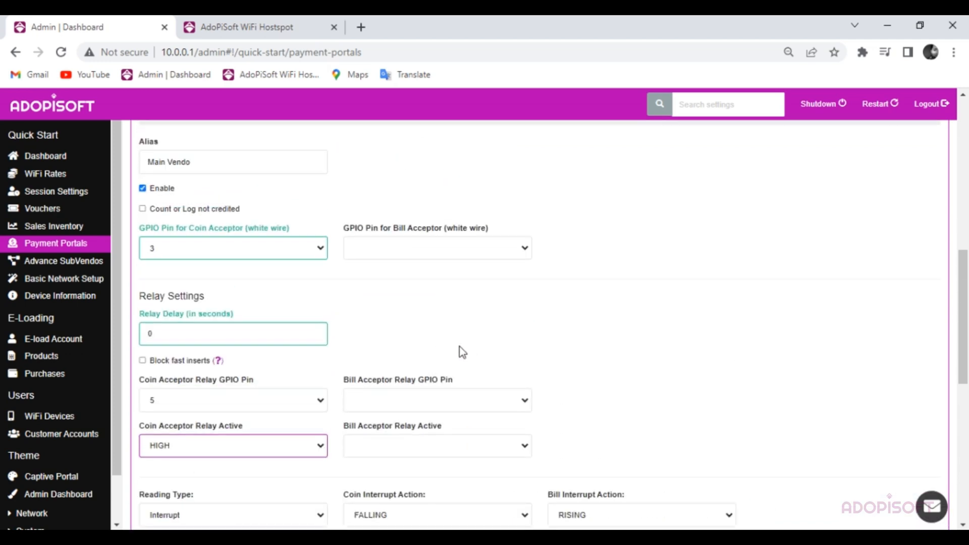
mouse_move(525, 250)
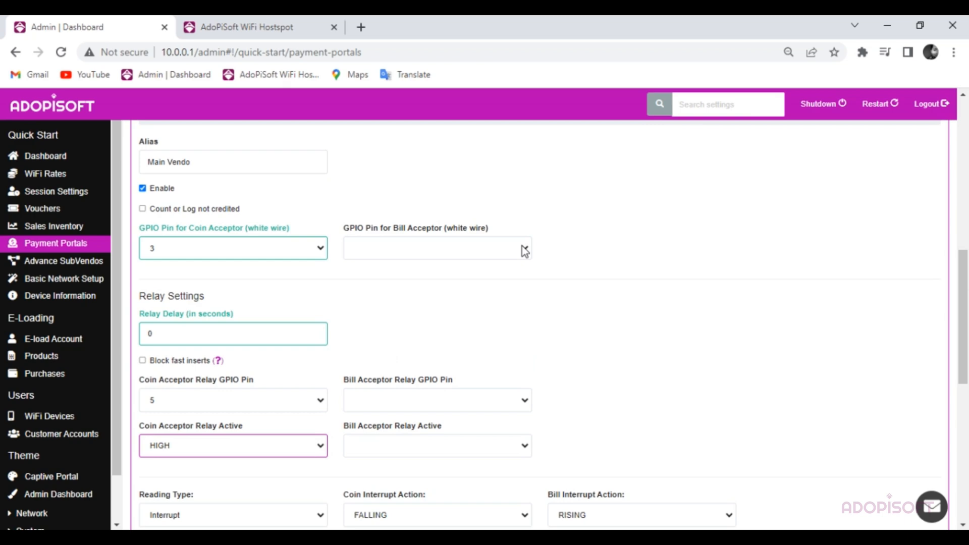
left_click(438, 248)
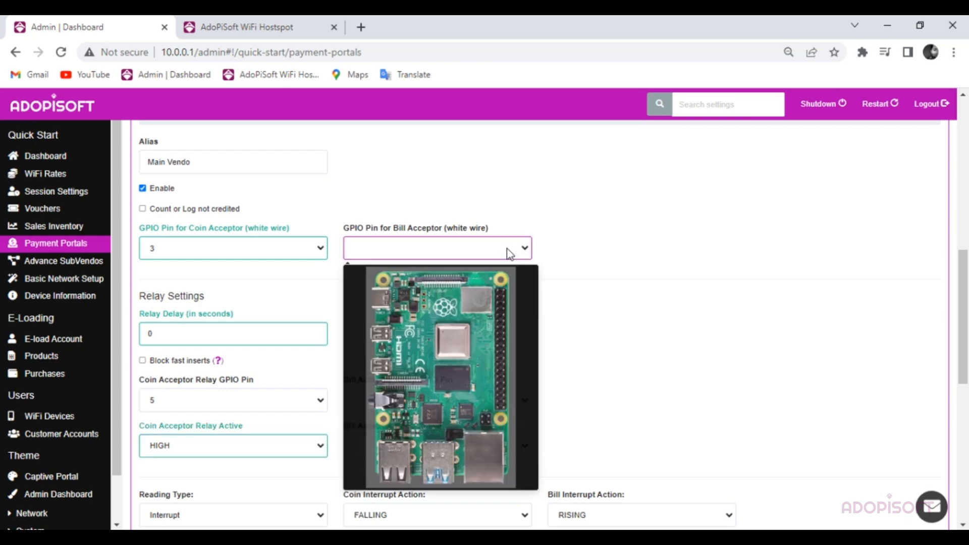
left_click(437, 248)
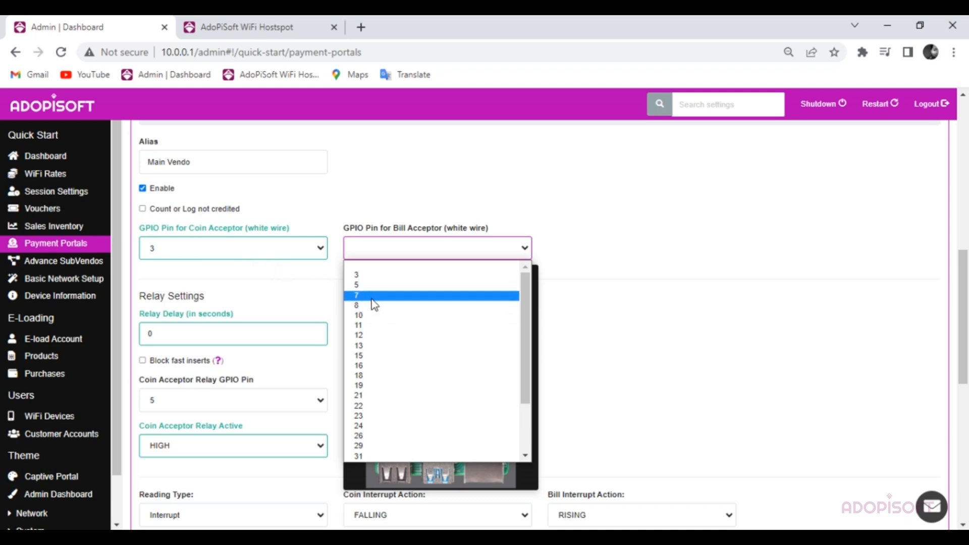
mouse_move(374, 342)
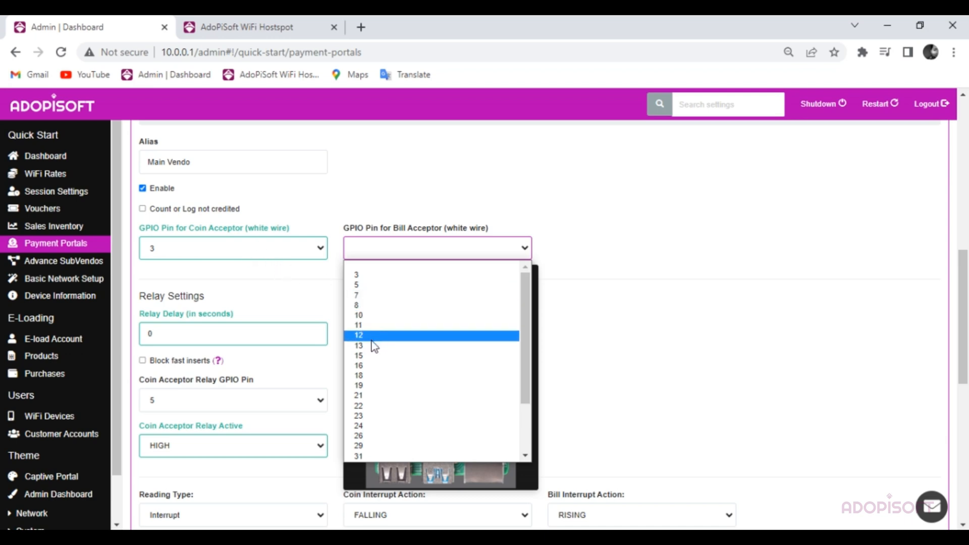
left_click(357, 345)
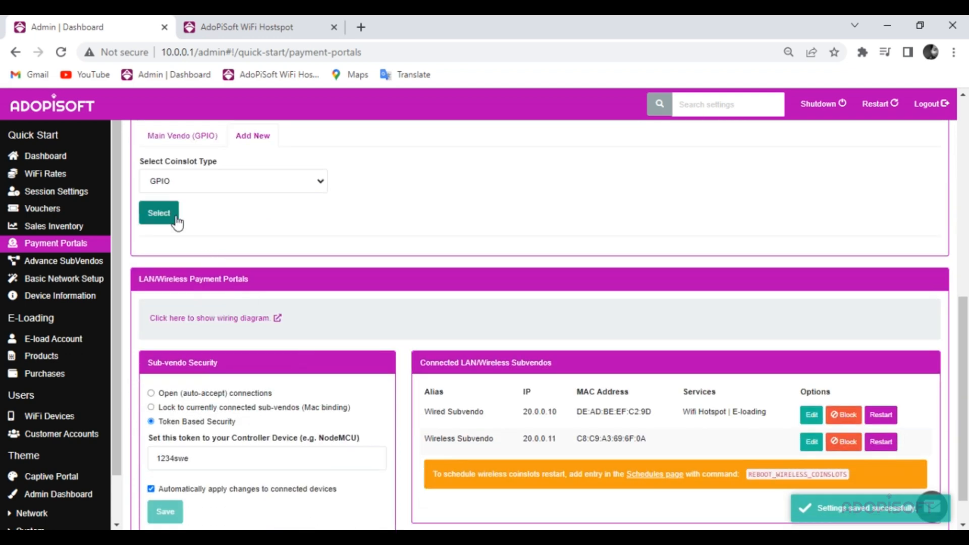
Create GPIO coinslot 'Main Vendo 2' with Count or Log not credited ticked.
left_click(233, 180)
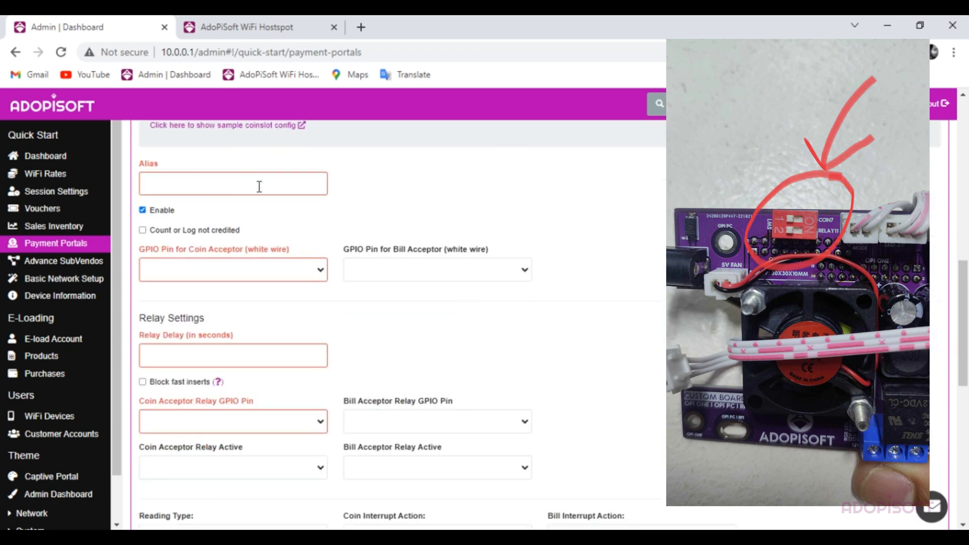
left_click(233, 184)
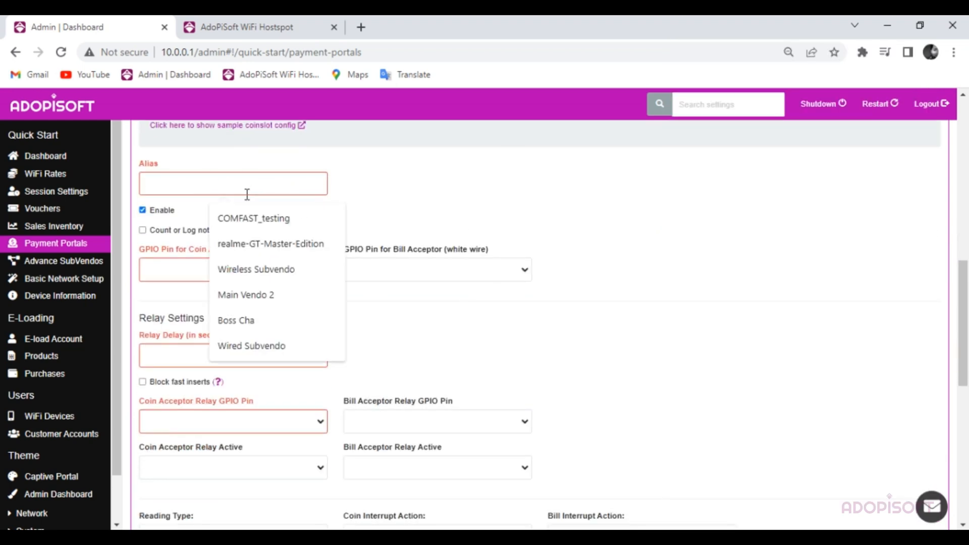
left_click(246, 295)
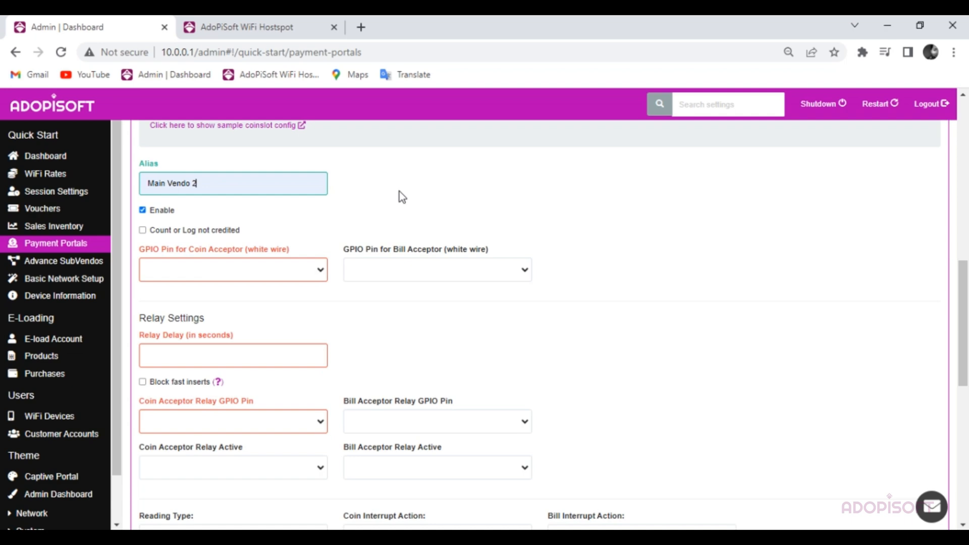
mouse_move(178, 352)
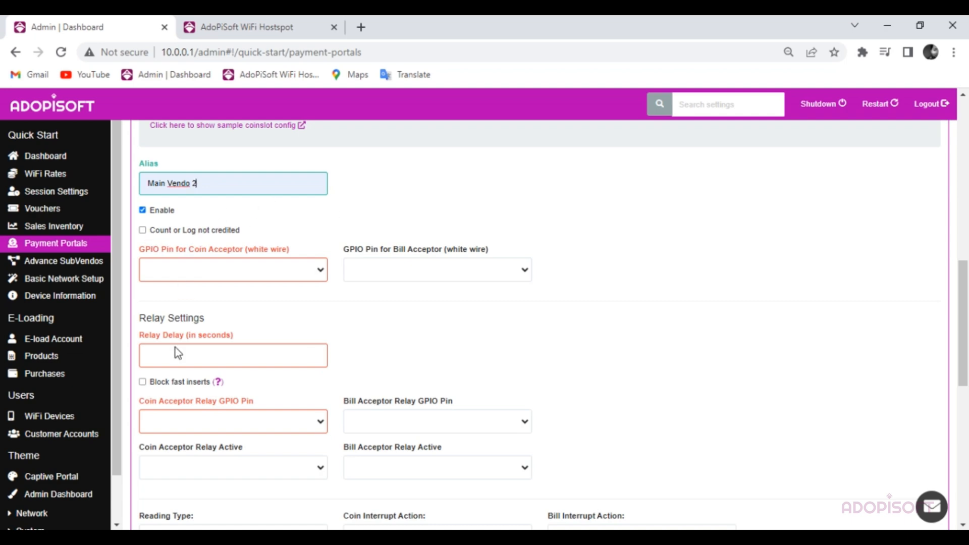
left_click(143, 230)
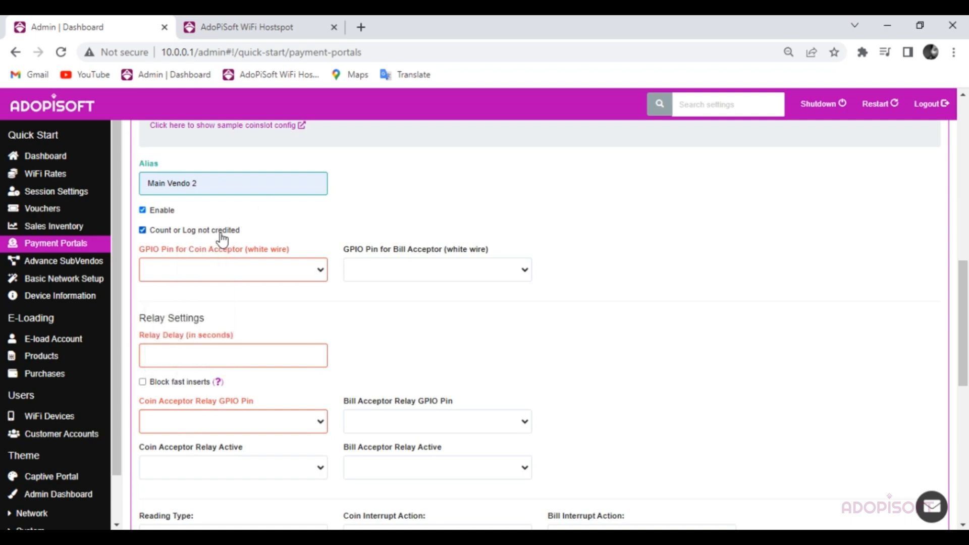
scroll("down", 3)
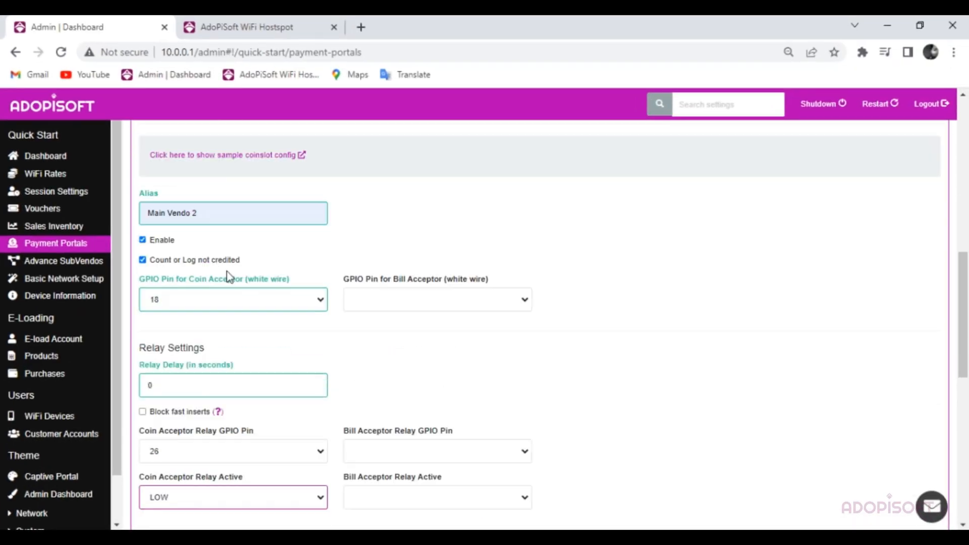
scroll("down", 3)
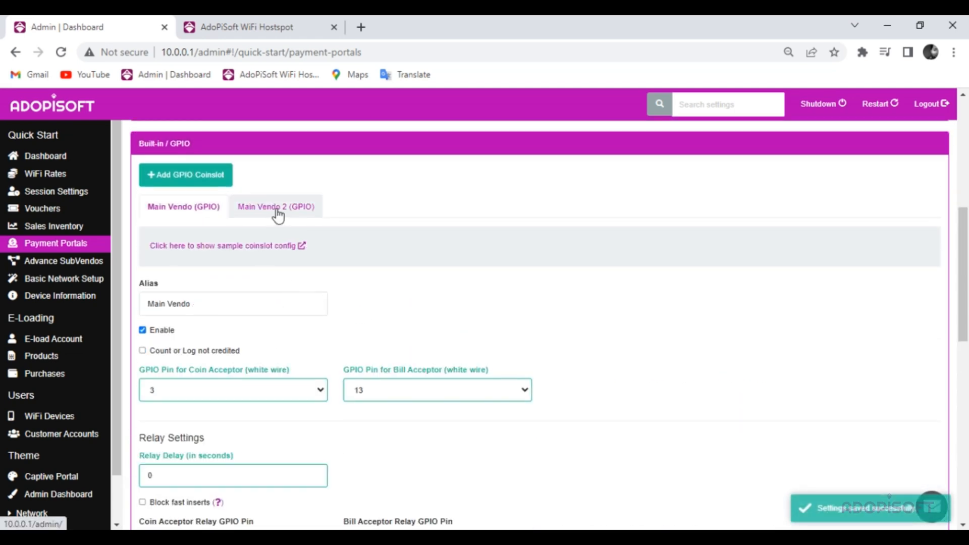
left_click(260, 28)
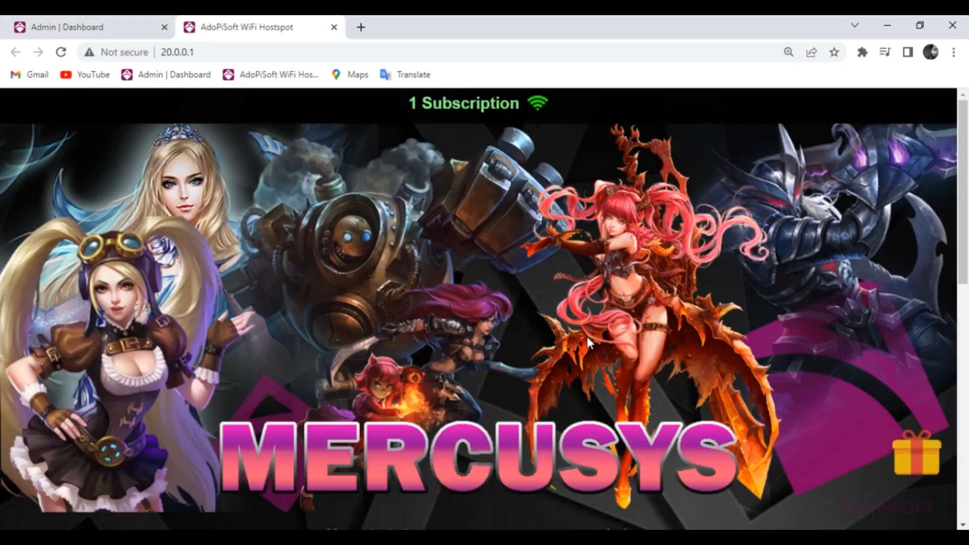
Scroll the hotspot portal to the Main Vendo, Wired and Wireless Subvendo payment choices.
scroll("down", 3)
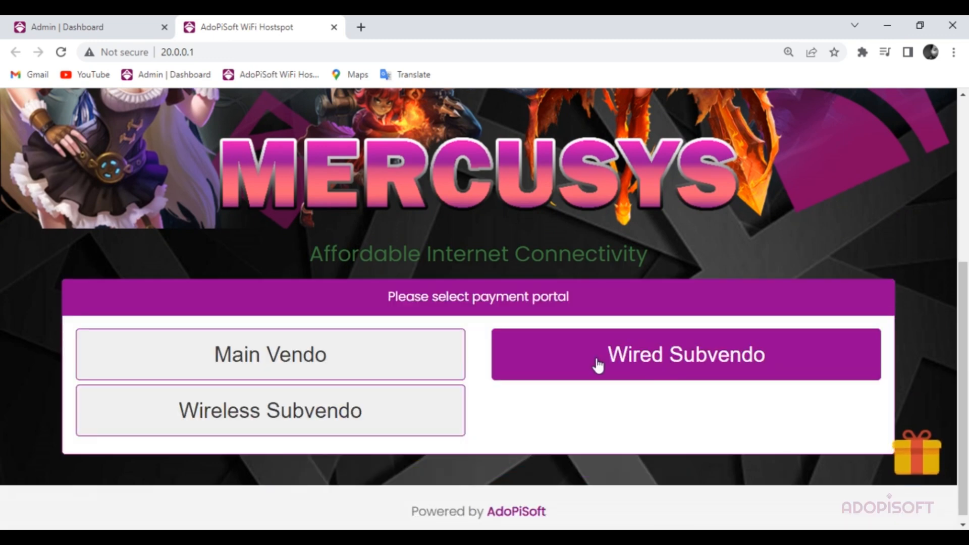
mouse_move(295, 29)
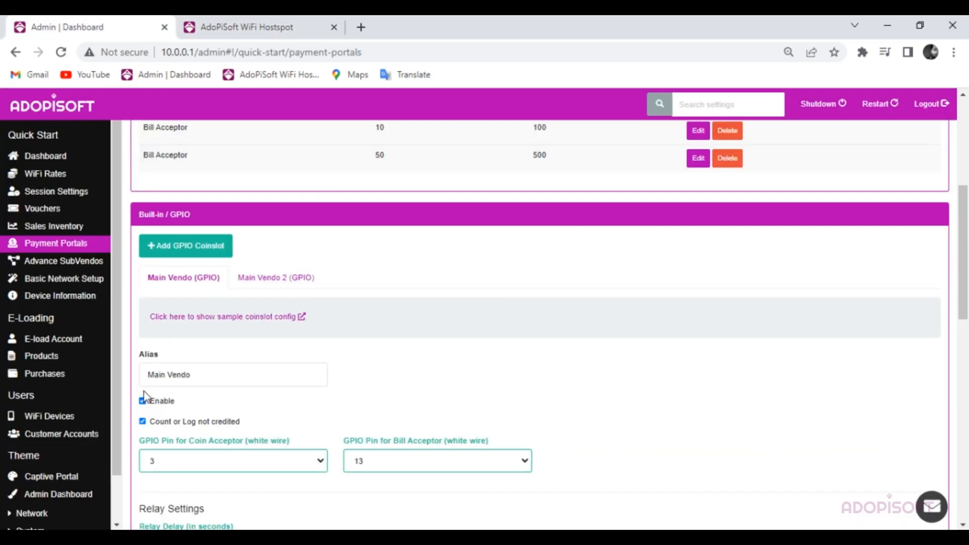
Save Main Vendo as disabled and Main Vendo 2 as enabled.
scroll("down", 3)
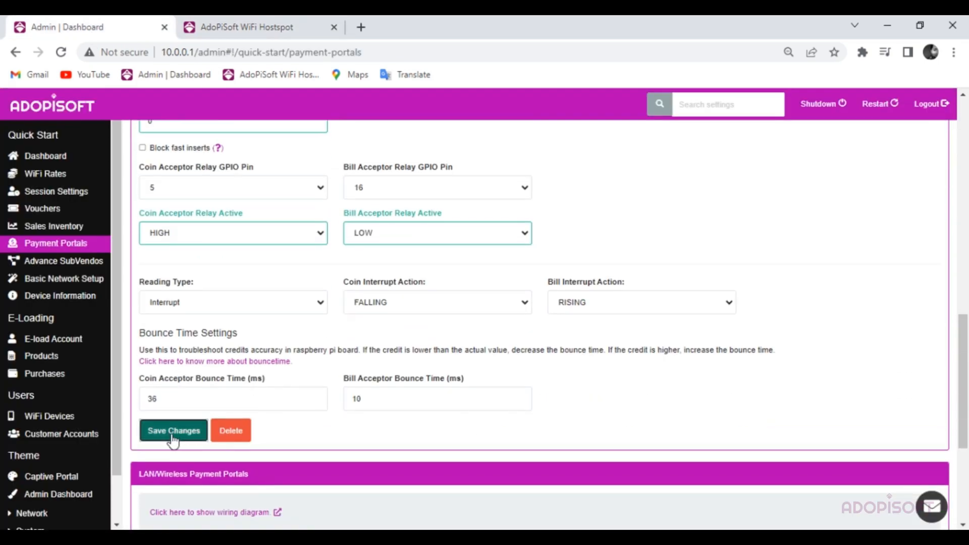
left_click(173, 430)
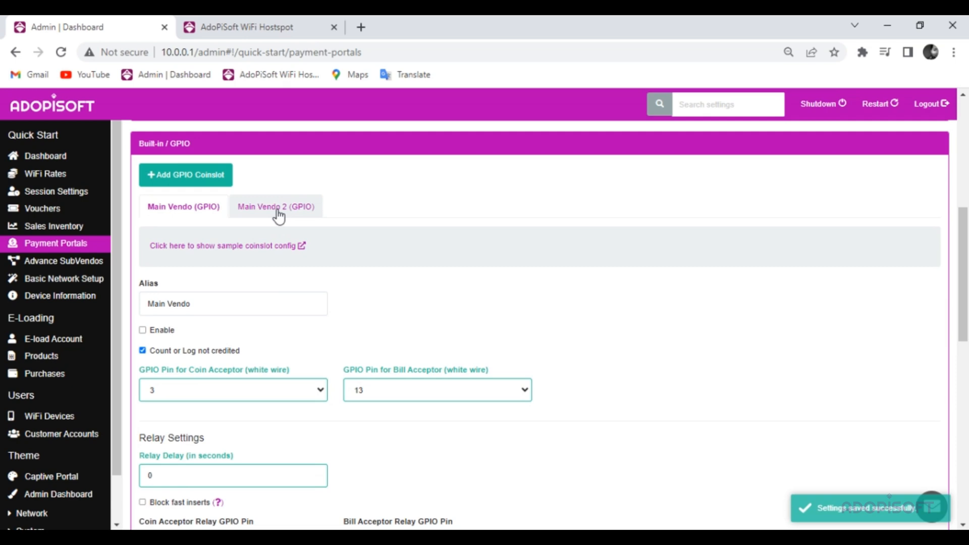
left_click(276, 207)
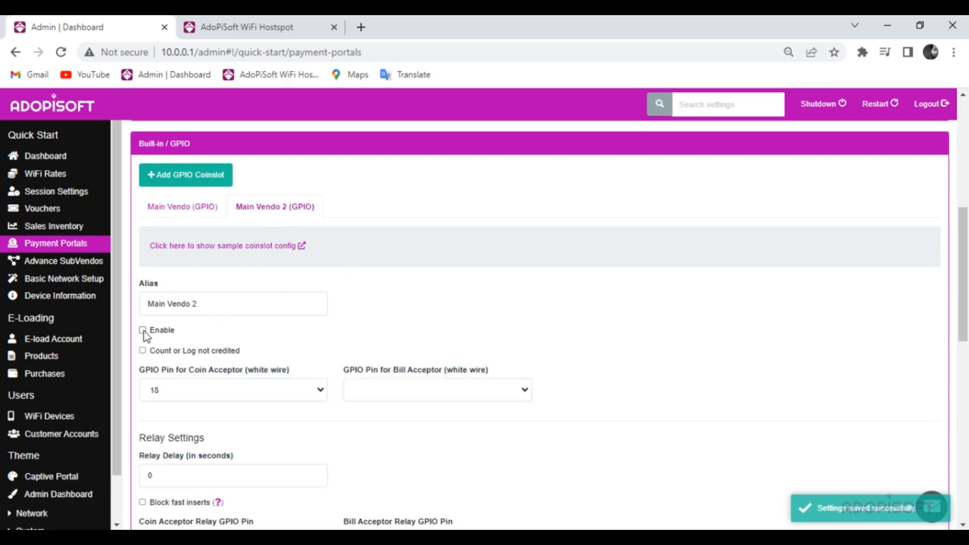
scroll("down", 3)
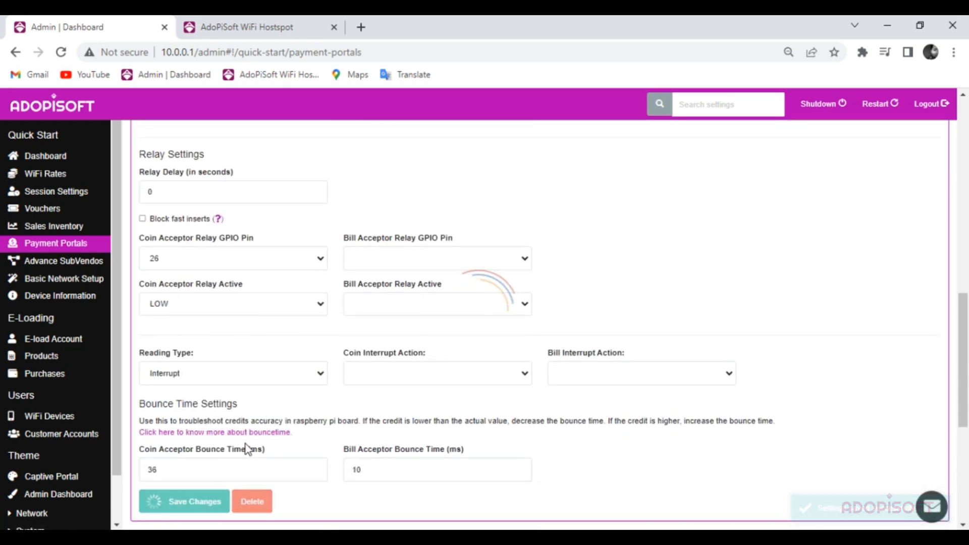
left_click(184, 501)
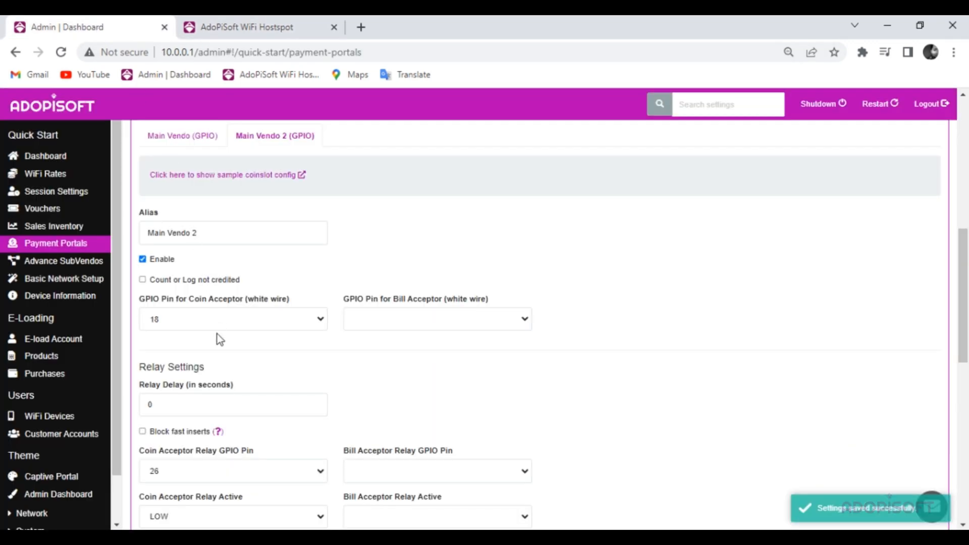
left_click(183, 135)
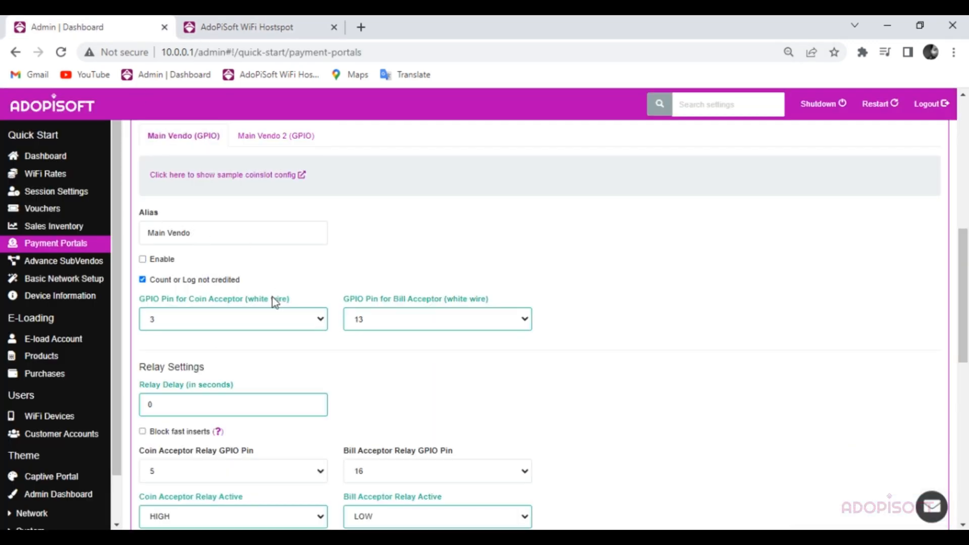
scroll("down", 3)
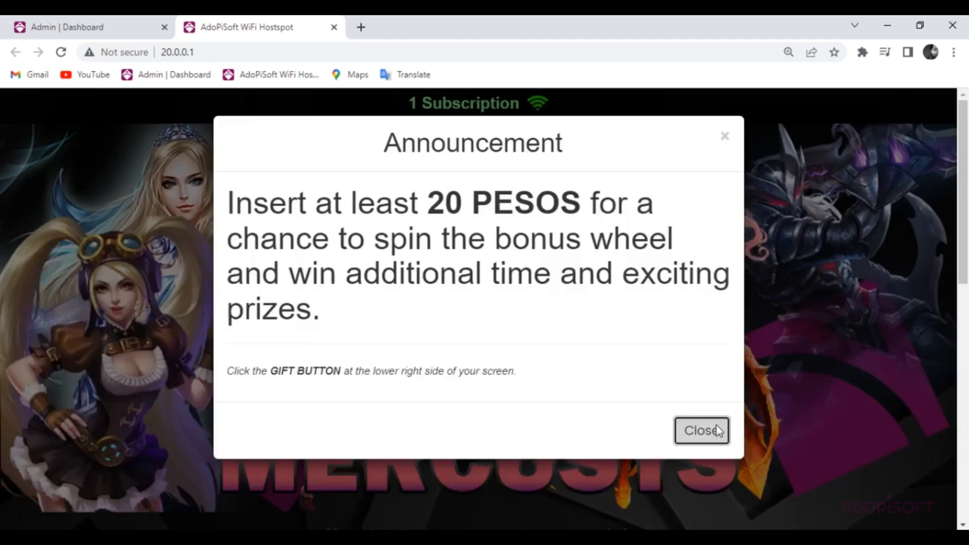
Close the bonus wheel announcement and choose Main Vendo 2 as the payment portal.
left_click(700, 430)
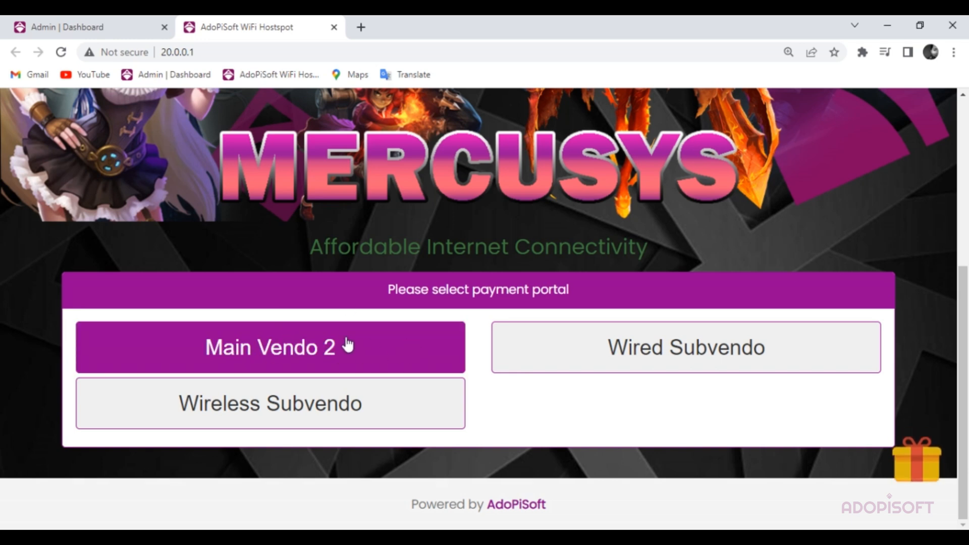
left_click(76, 28)
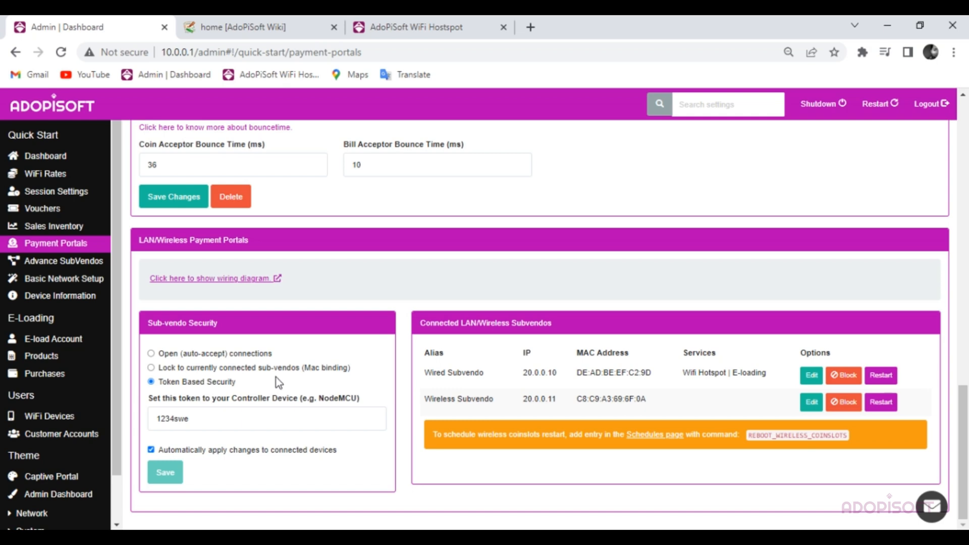
mouse_move(171, 90)
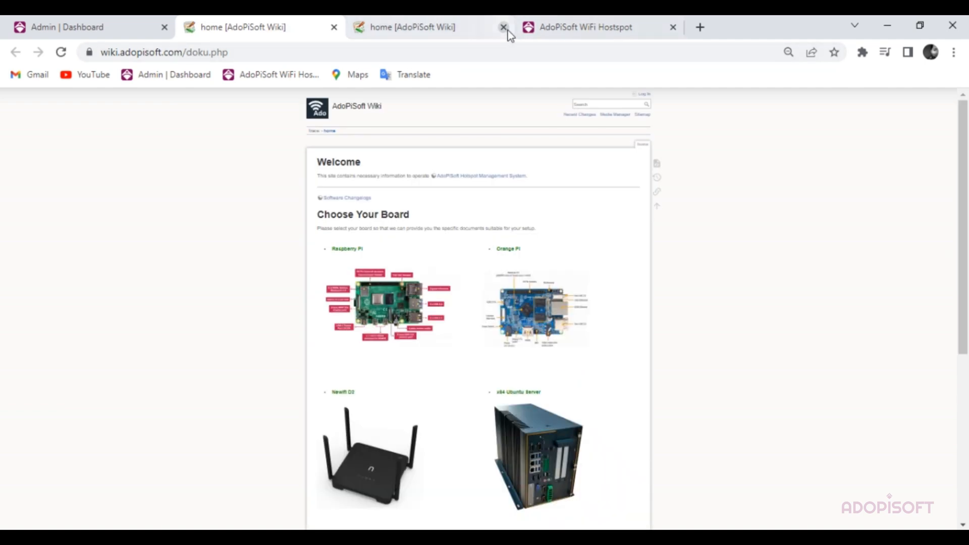
Scroll through the Wireless Sub Vendo (NodeMCU) wiki guide's flashing steps and wiring diagrams.
scroll("down", 3)
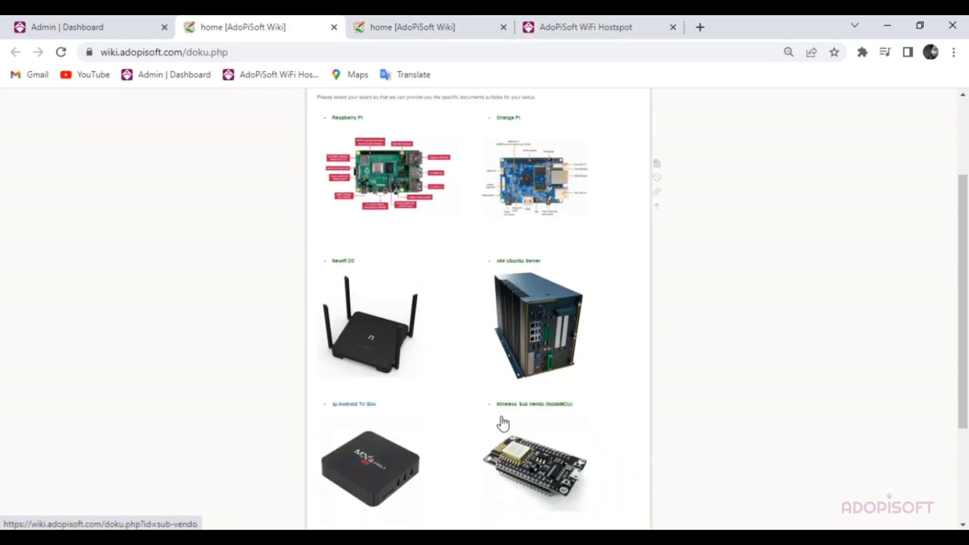
scroll("down", 3)
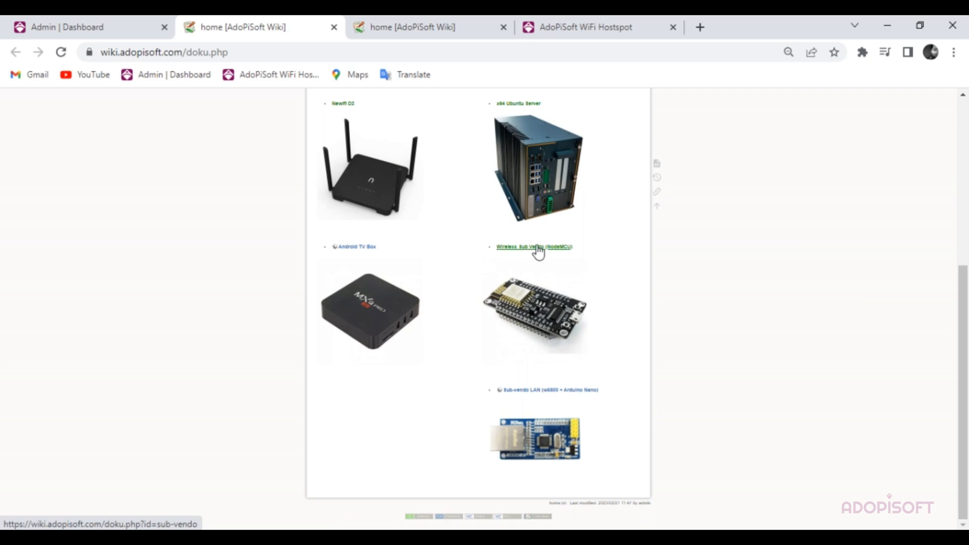
mouse_move(536, 250)
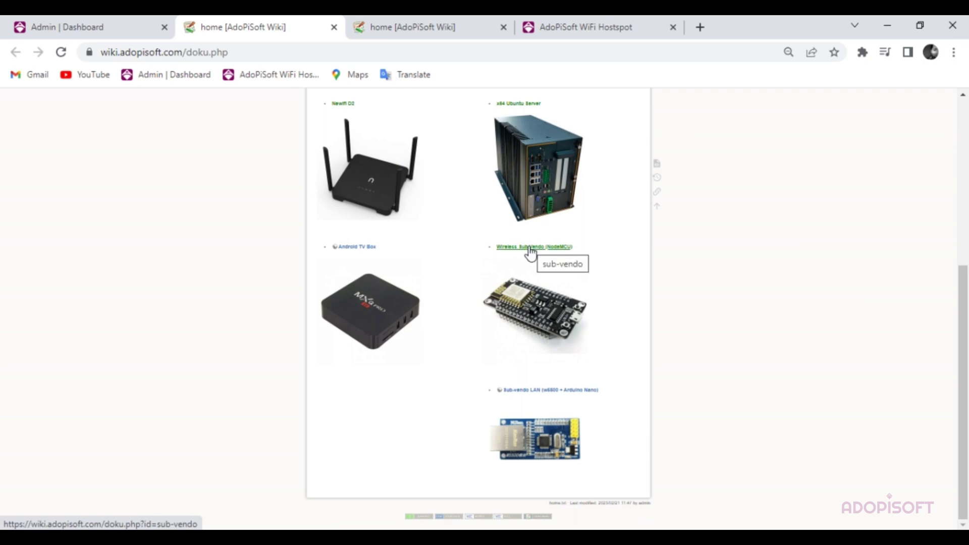
left_click(538, 247)
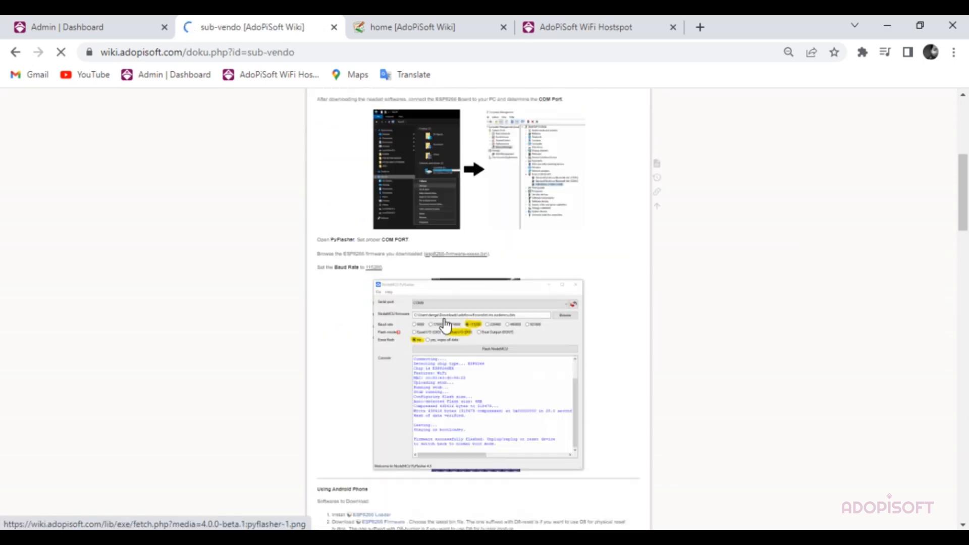
scroll("down", 3)
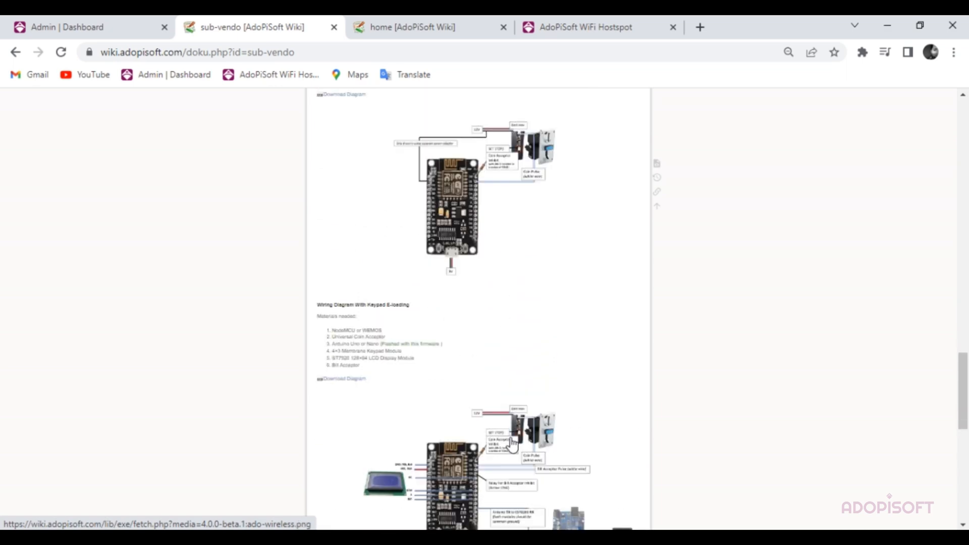
scroll("down", 3)
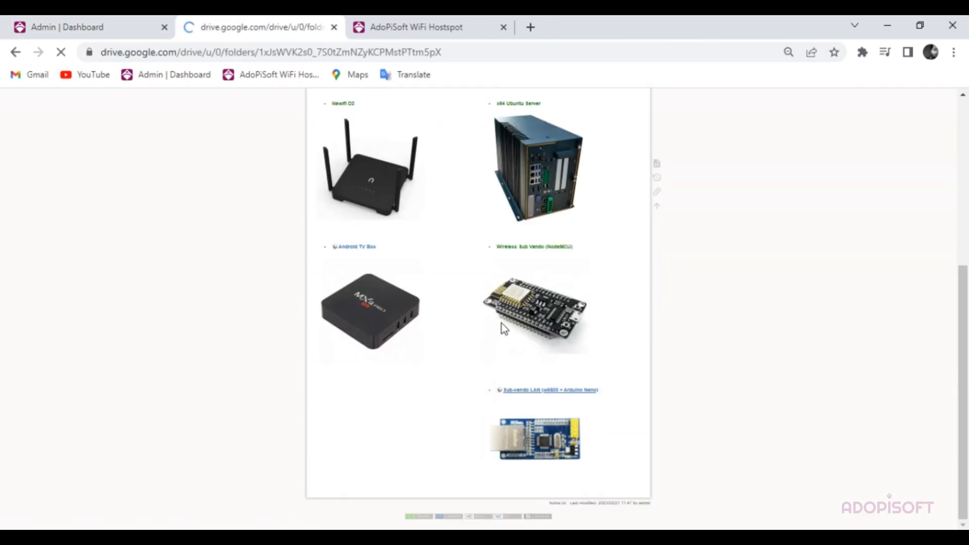
left_click(550, 389)
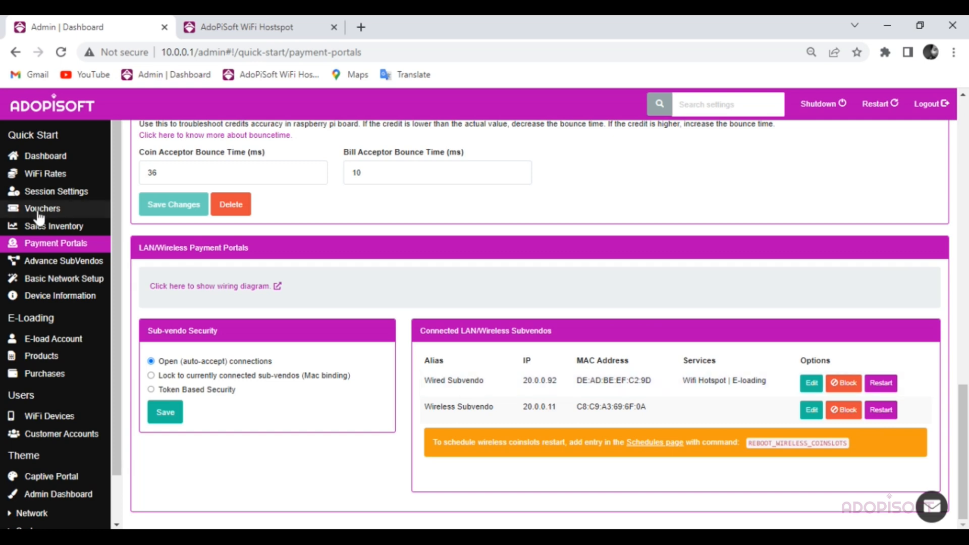
left_click(64, 261)
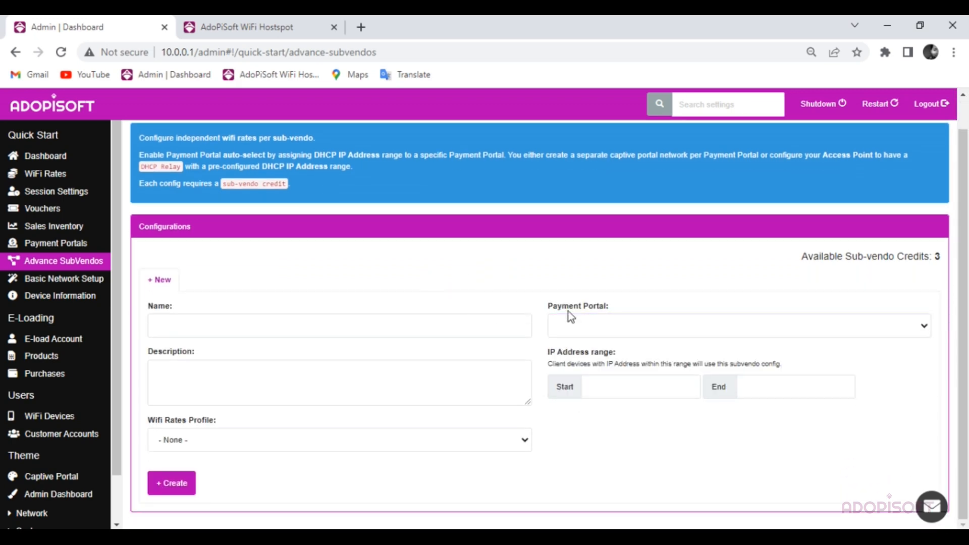
left_click(56, 243)
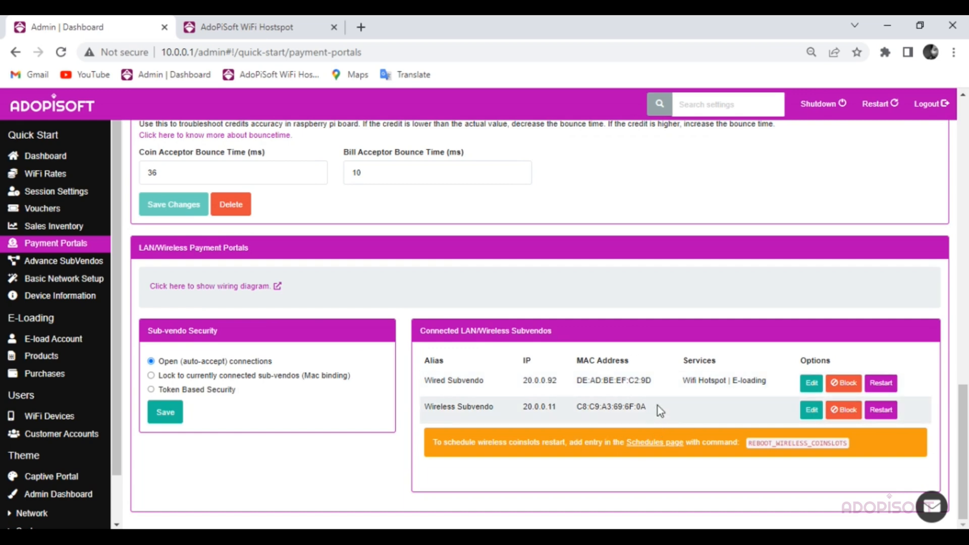
mouse_move(624, 399)
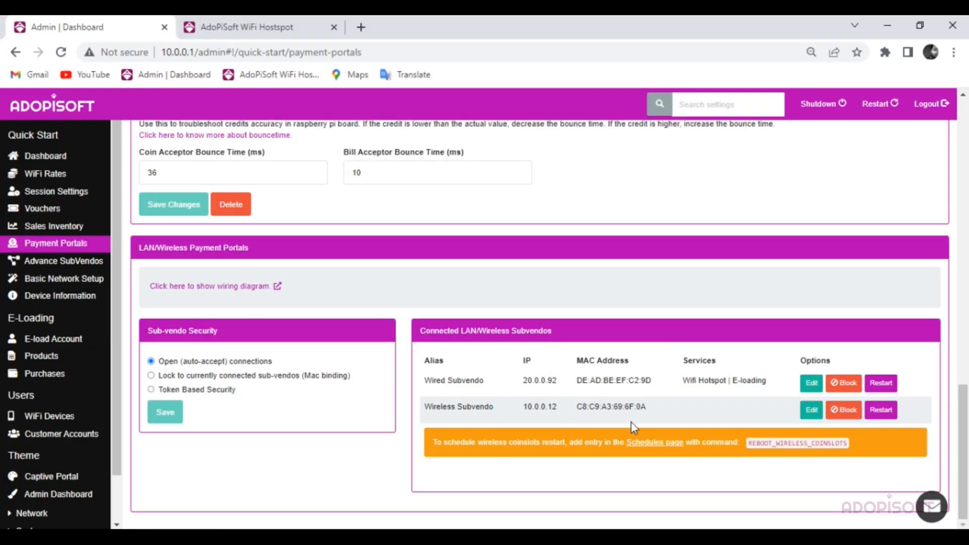
Save Mac-binding lock to connected sub-vendos and reboot the Wired Subvendo coinslot.
left_click(151, 376)
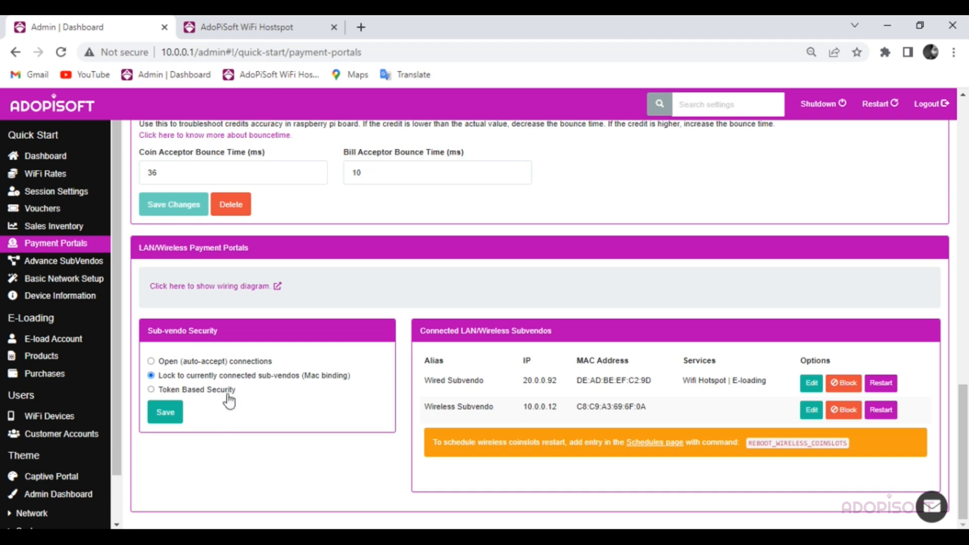
left_click(165, 412)
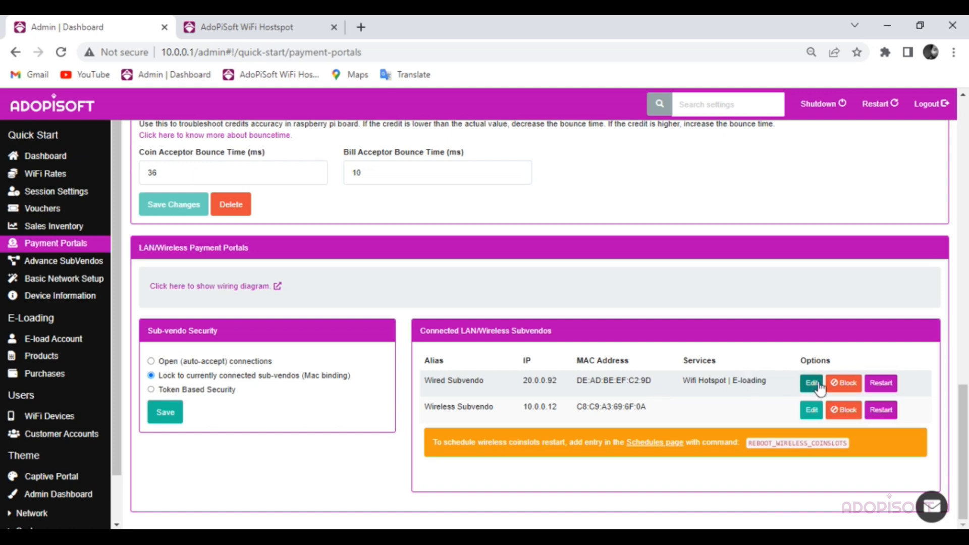
left_click(811, 383)
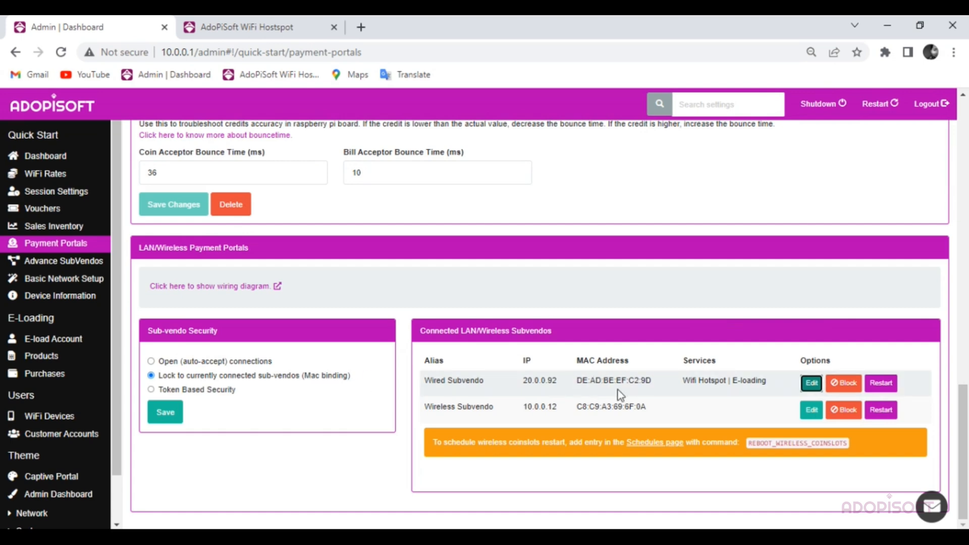
left_click(881, 383)
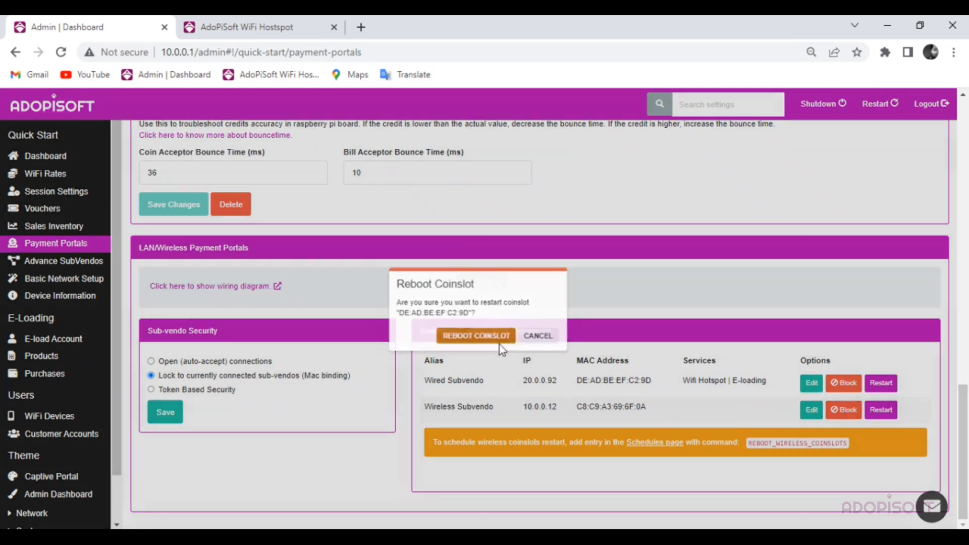
left_click(476, 335)
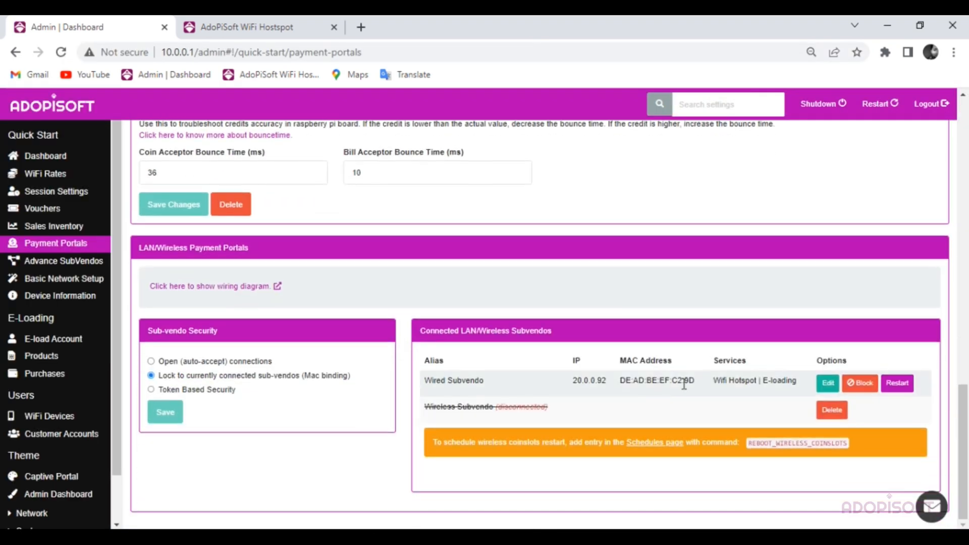
mouse_move(709, 378)
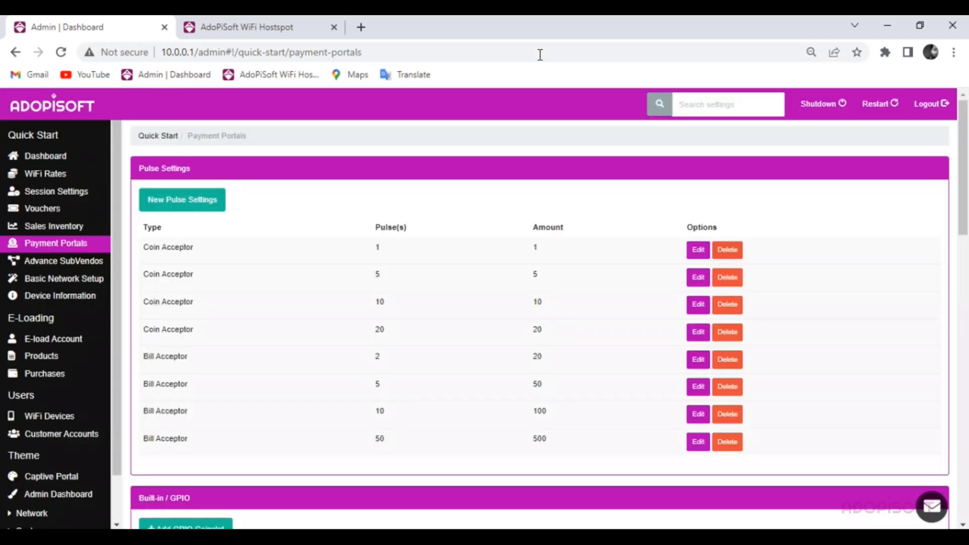
scroll("down", 3)
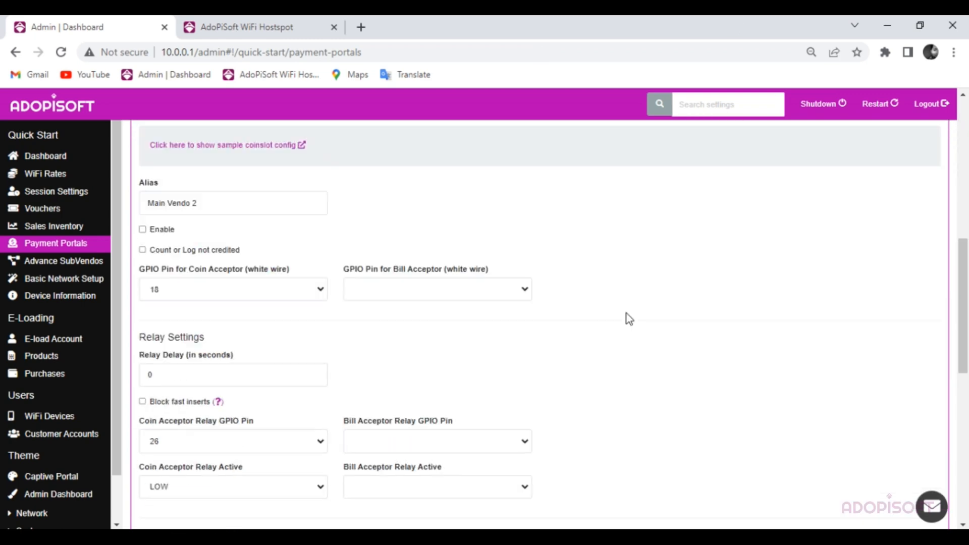
scroll("down", 3)
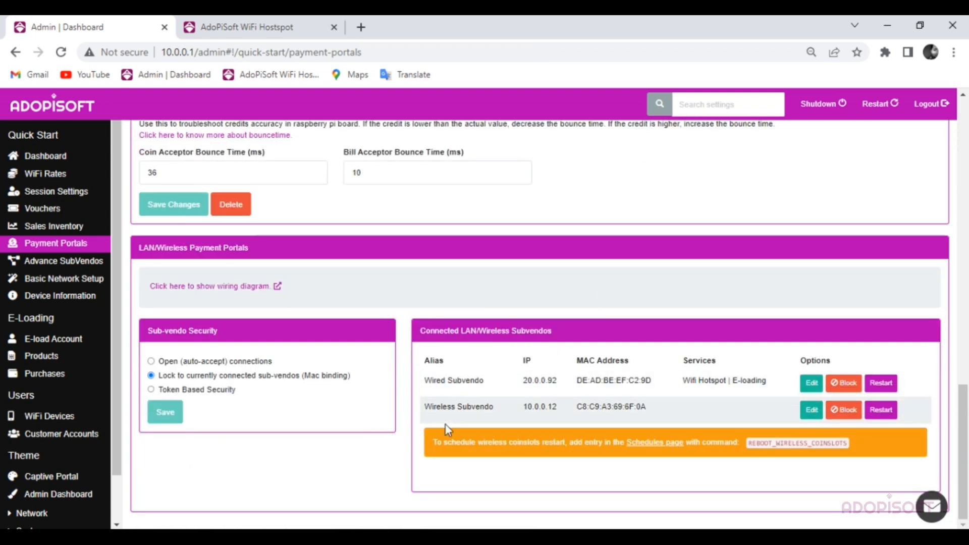
left_click(151, 390)
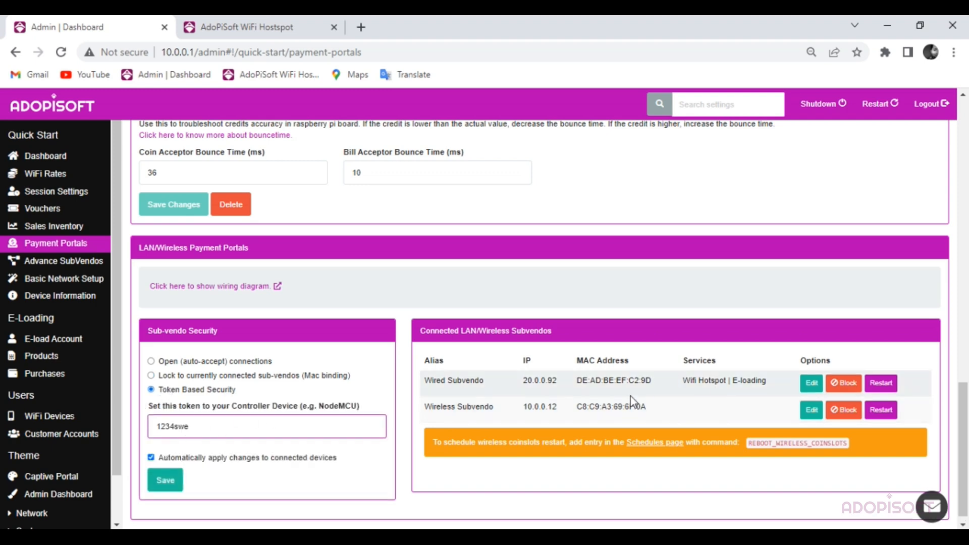
left_click(166, 480)
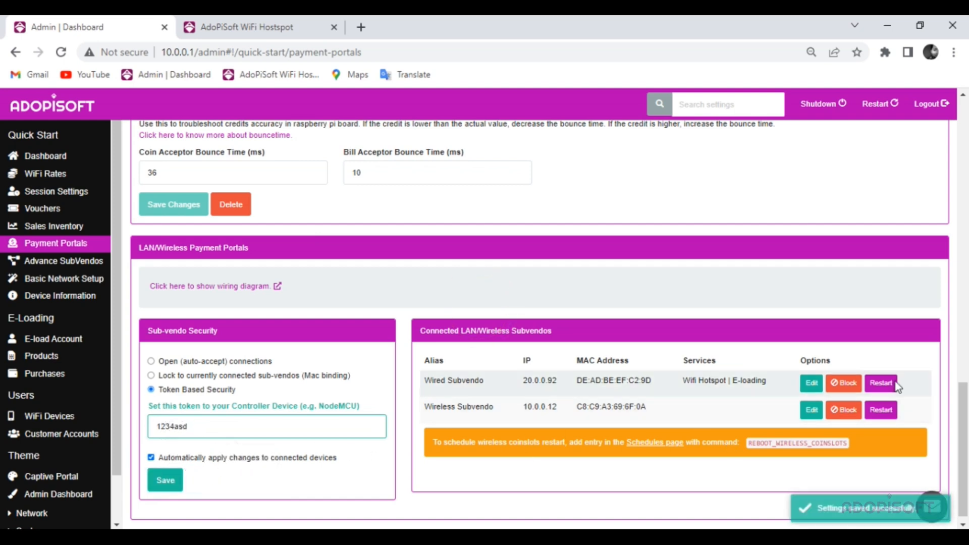
left_click(881, 409)
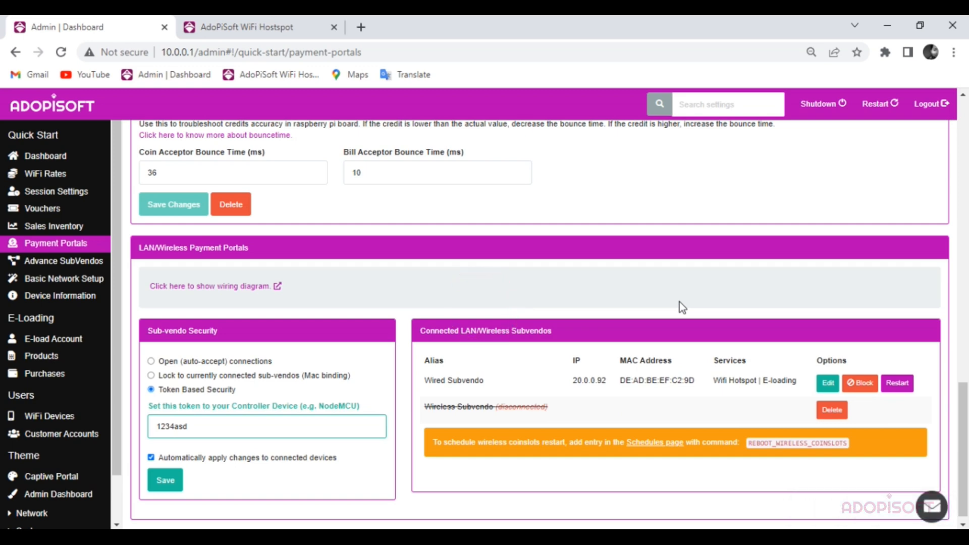
left_click(897, 383)
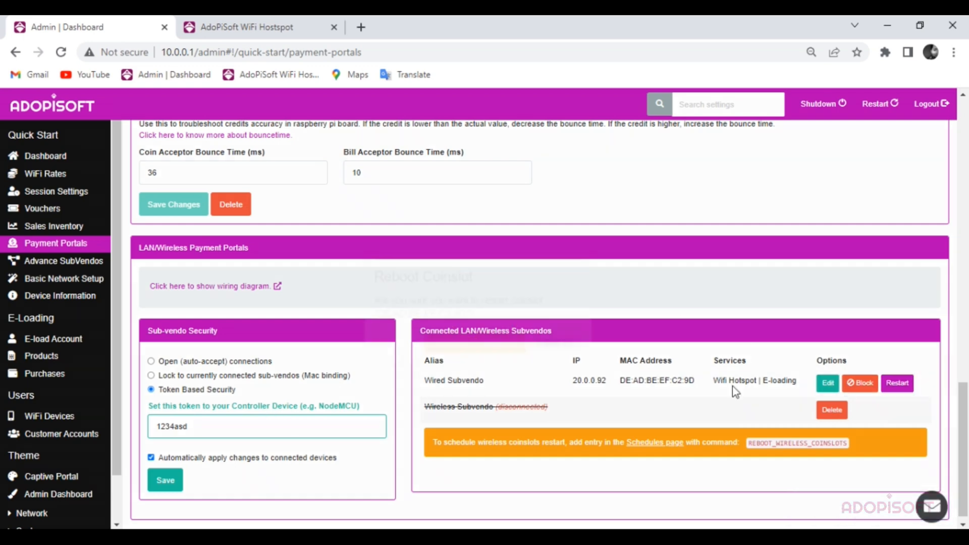
left_click(897, 384)
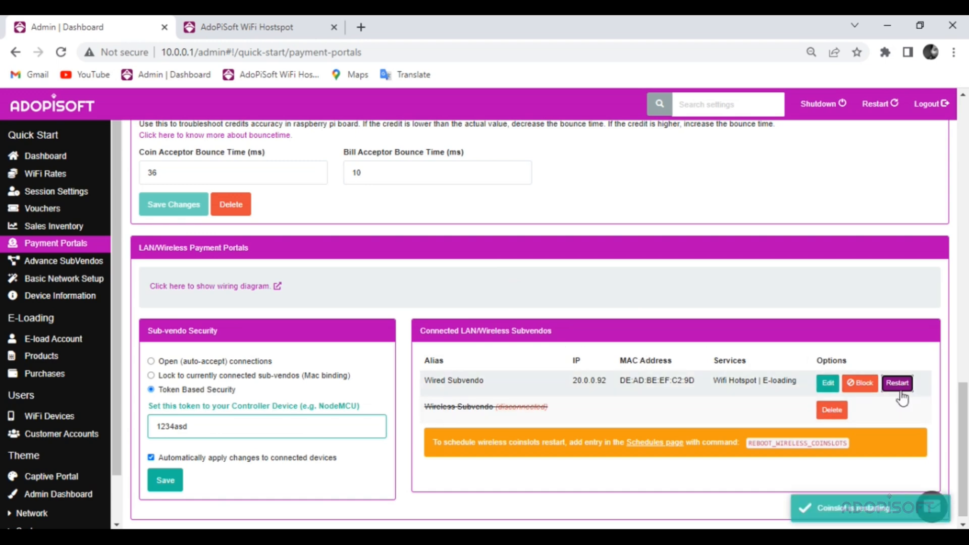
left_click(897, 383)
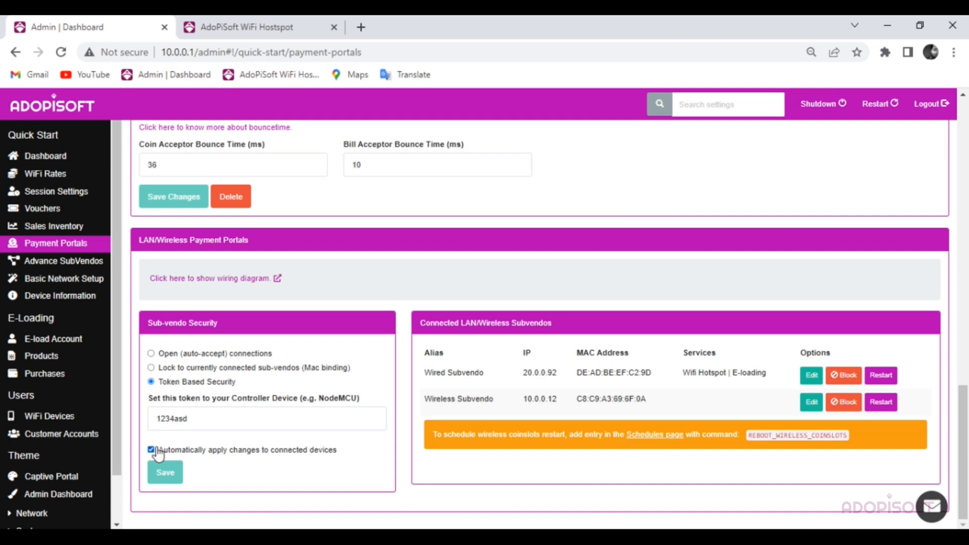
Reboot the coinslots of both the wireless and wired sub-vendos.
left_click(881, 402)
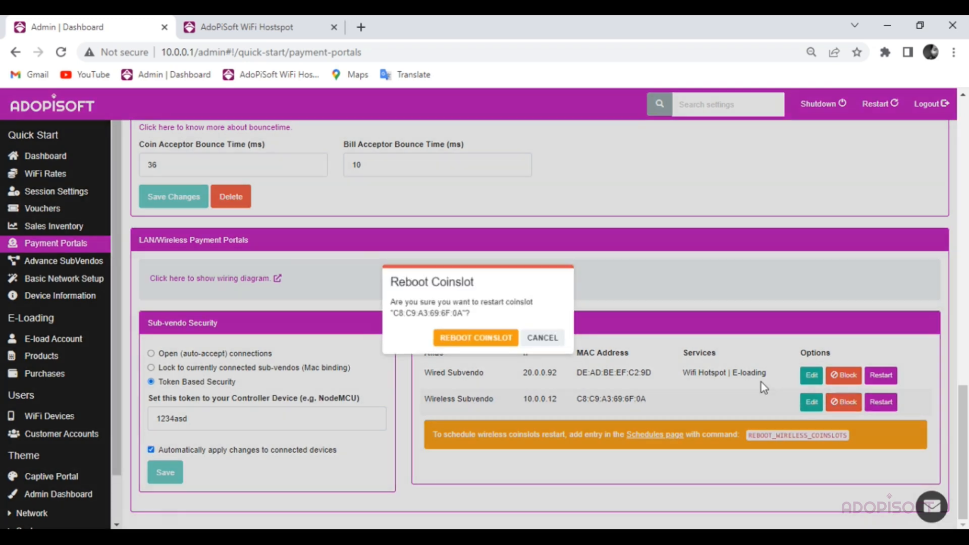
left_click(475, 337)
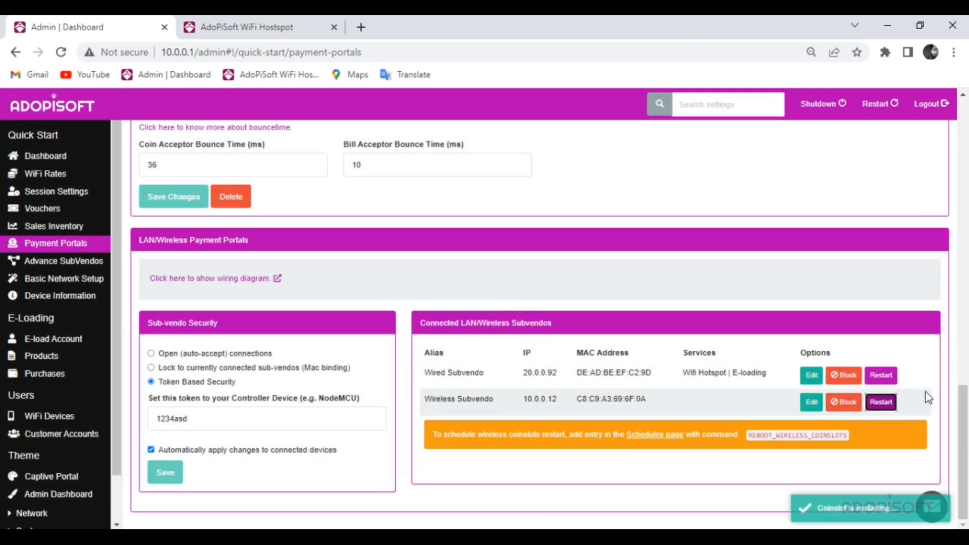
left_click(881, 375)
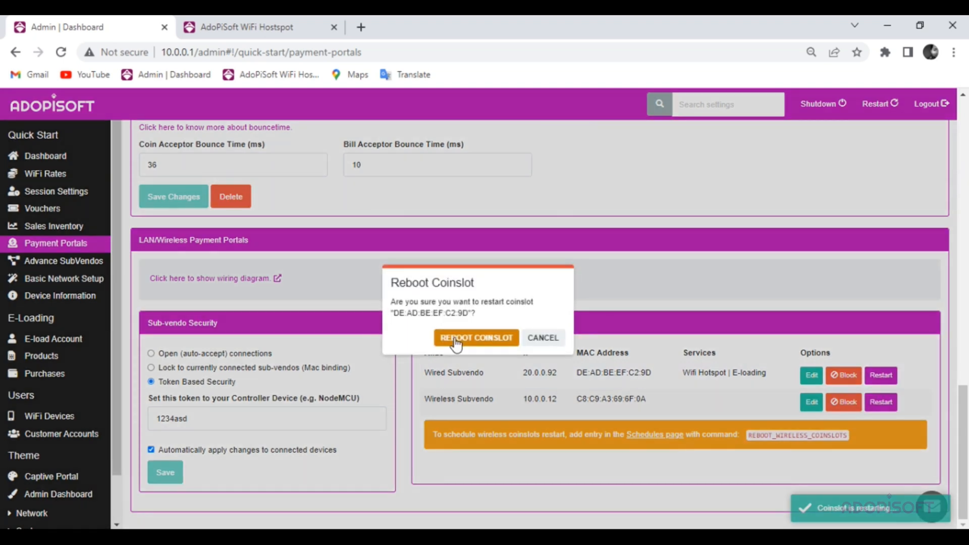
left_click(475, 338)
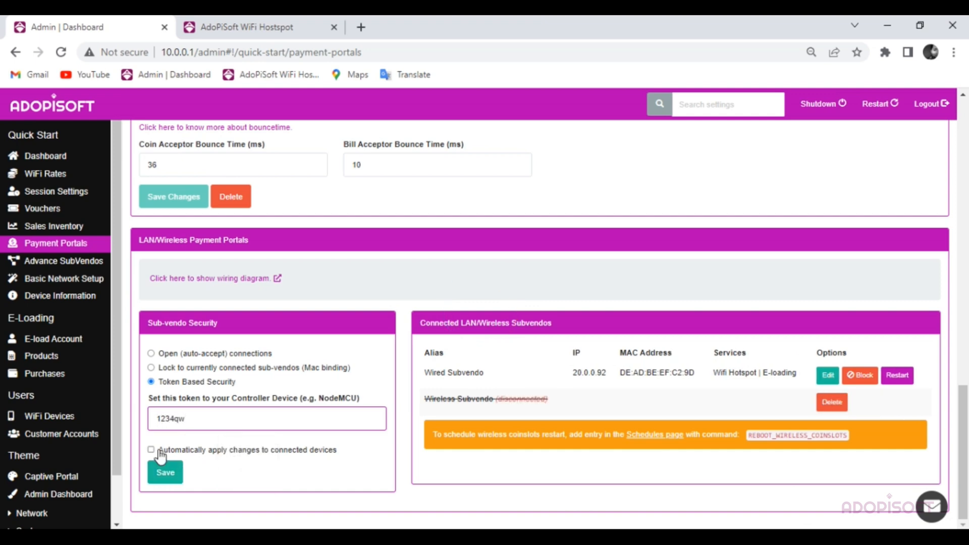
left_click(165, 472)
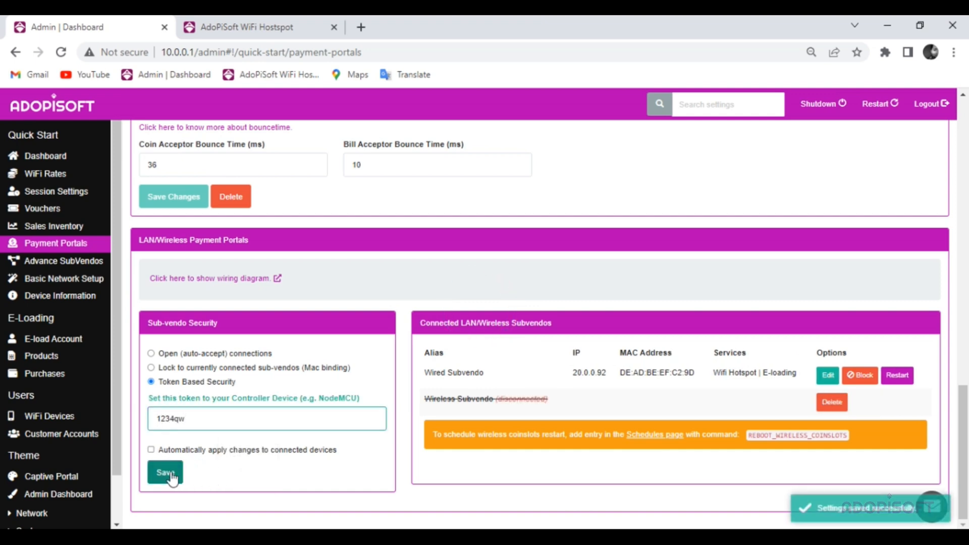
left_click(165, 472)
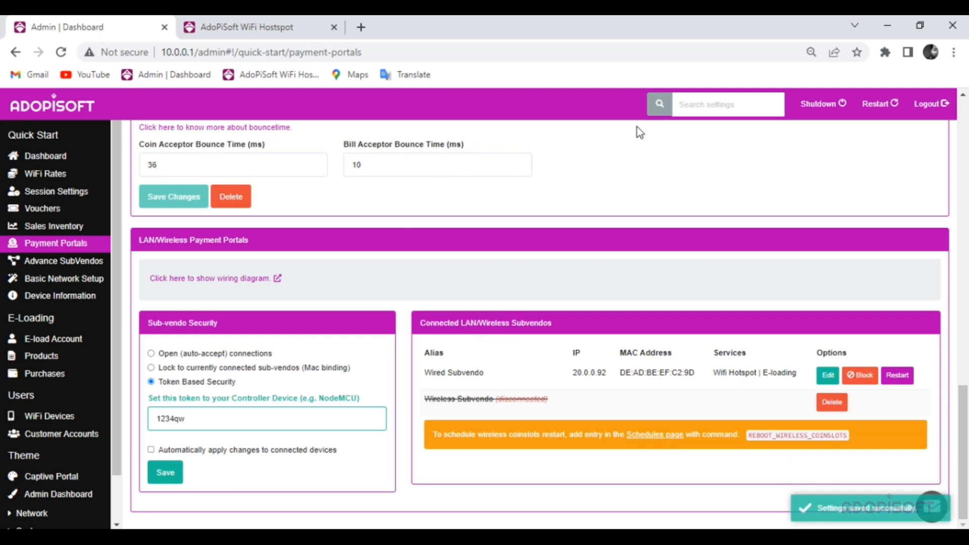
left_click(279, 52)
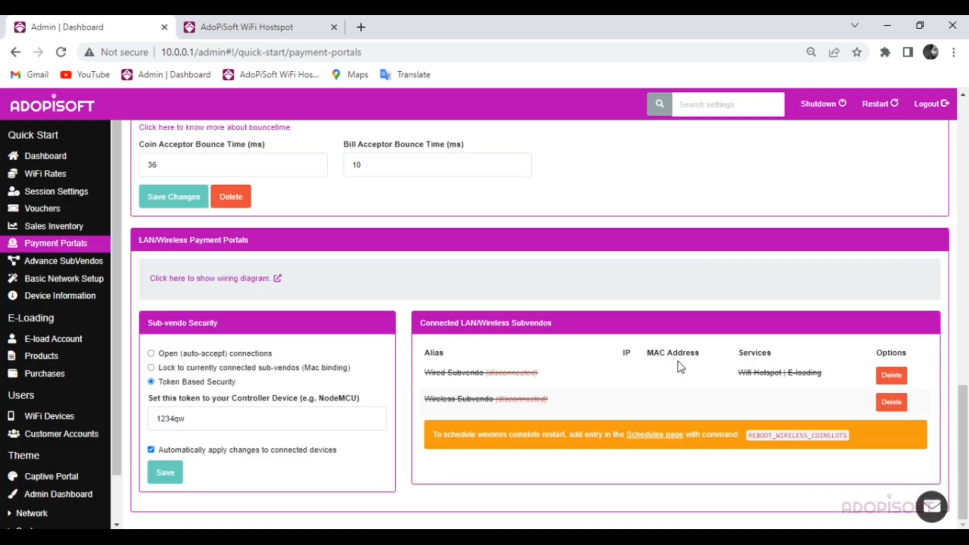
mouse_move(395, 50)
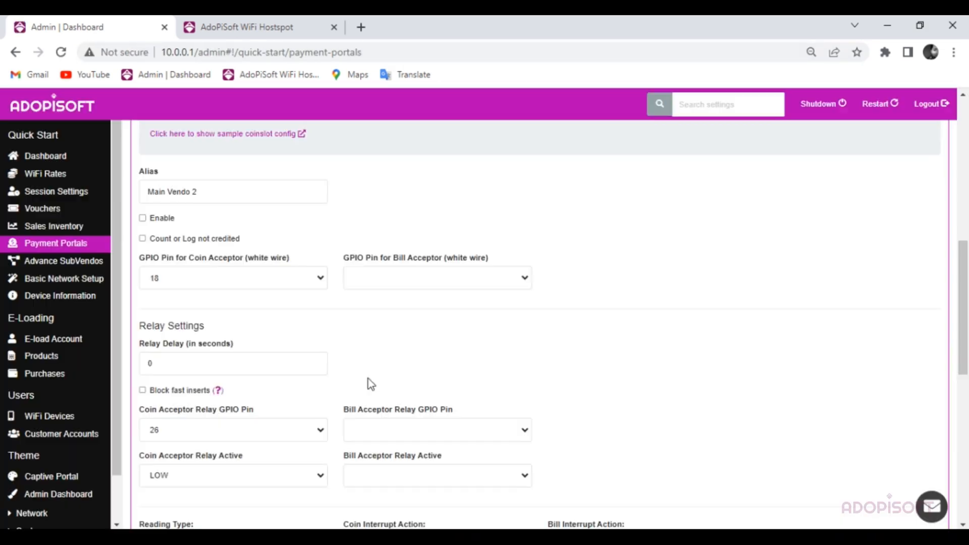
scroll("down", 3)
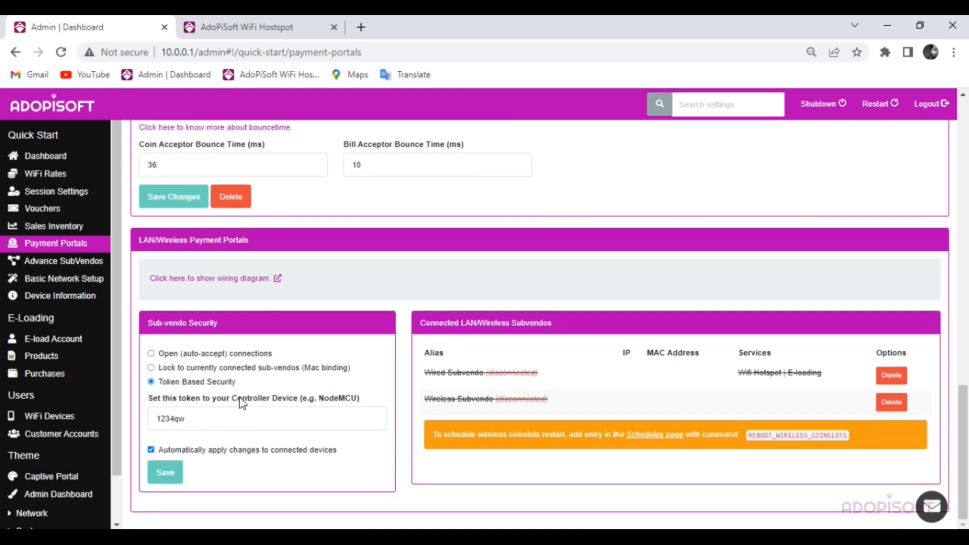
Switch to Open (auto-accept) connections until both sub-vendos reconnect, then restore Token Based Security.
left_click(151, 353)
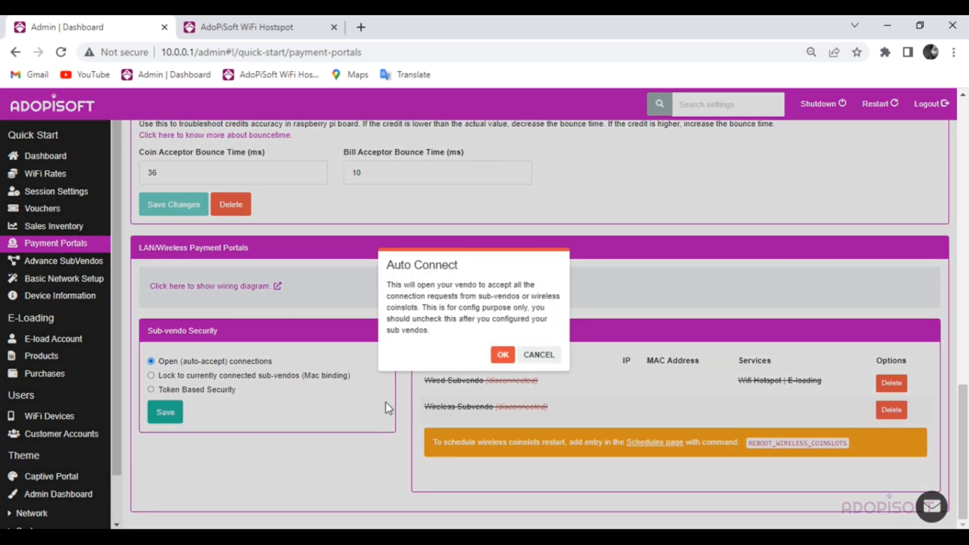
left_click(502, 355)
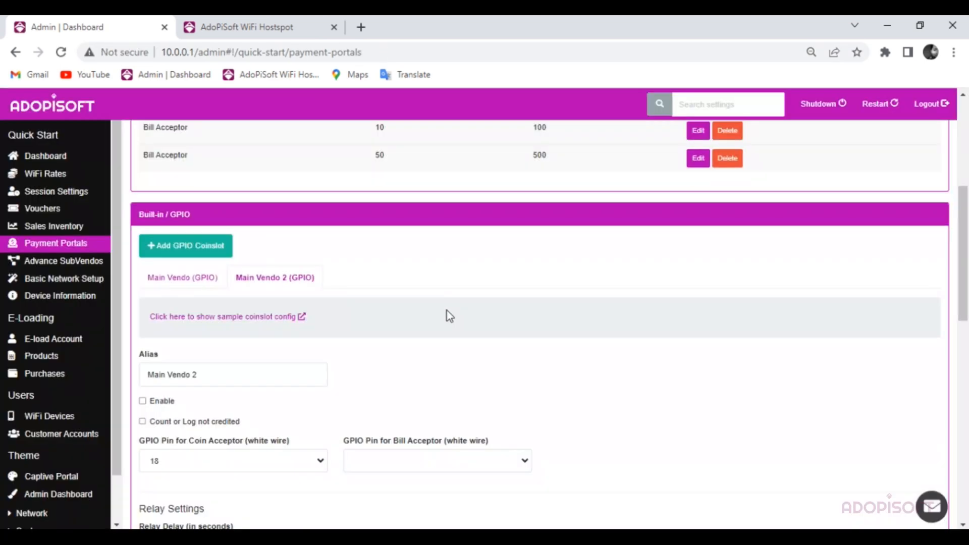
scroll("down", 3)
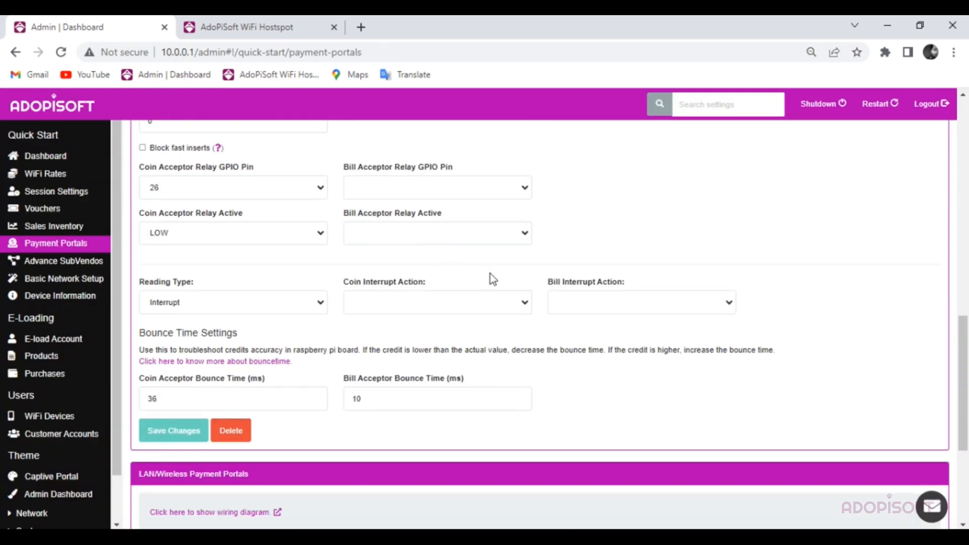
scroll("down", 3)
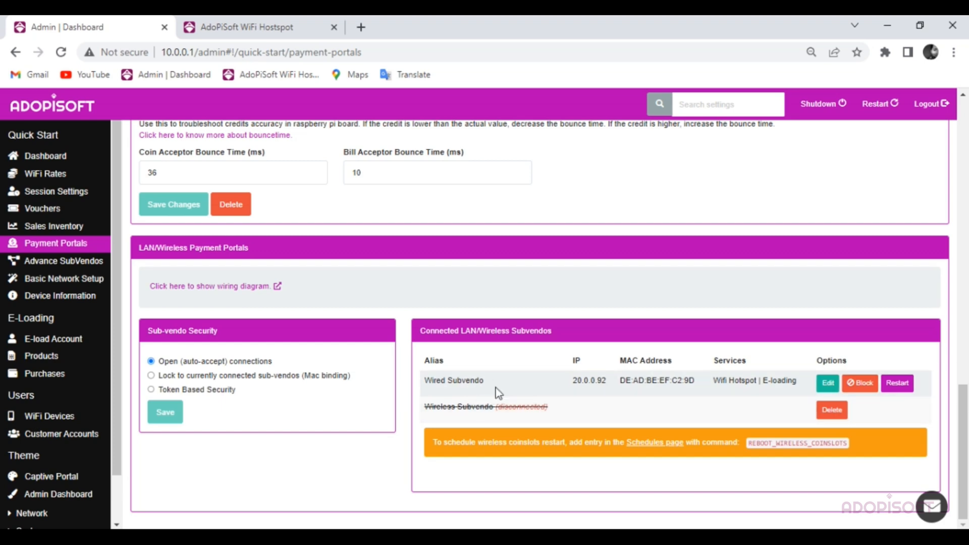
mouse_move(531, 397)
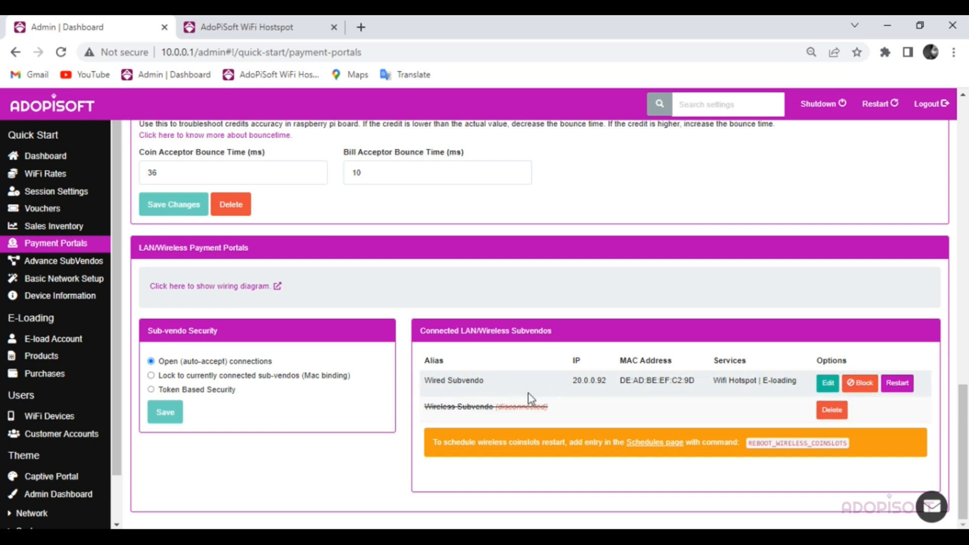
left_click(267, 52)
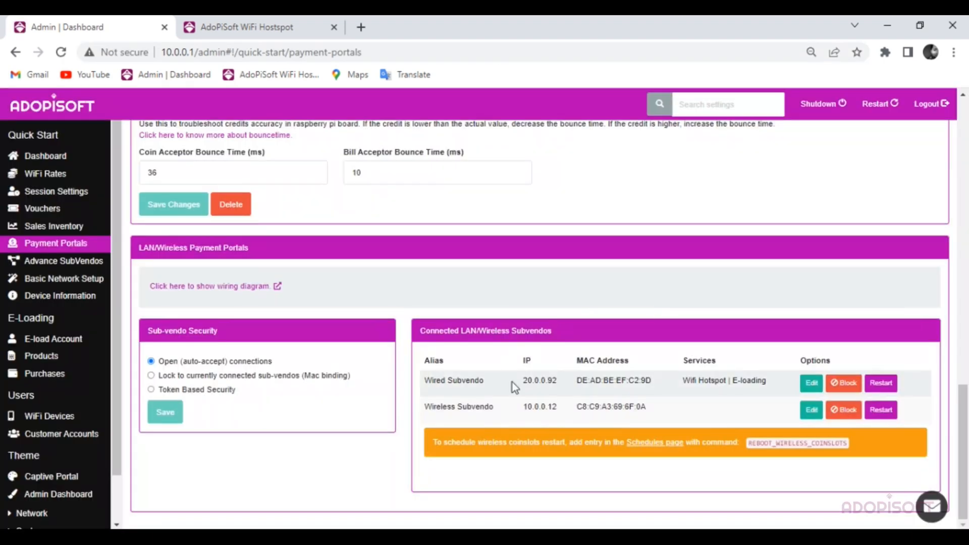
left_click(151, 390)
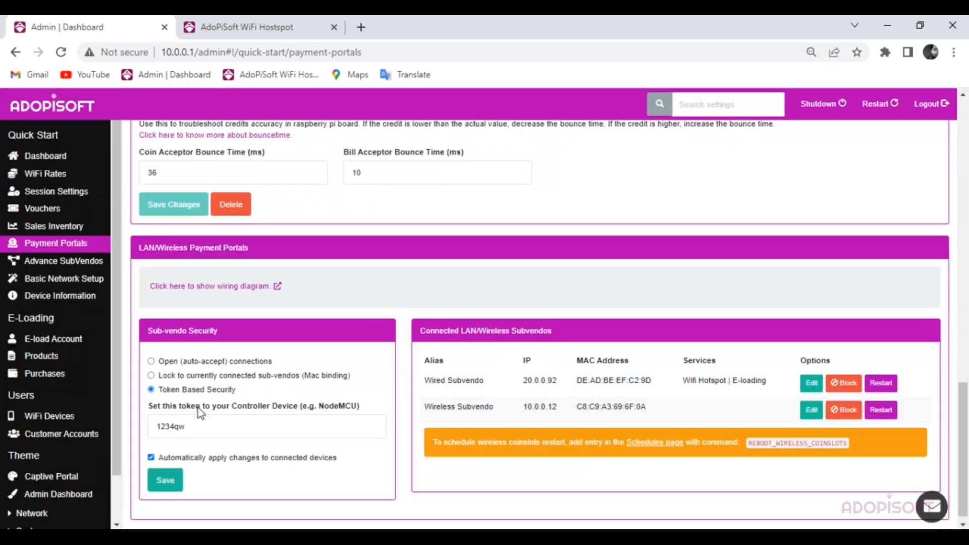
triple_click(169, 426)
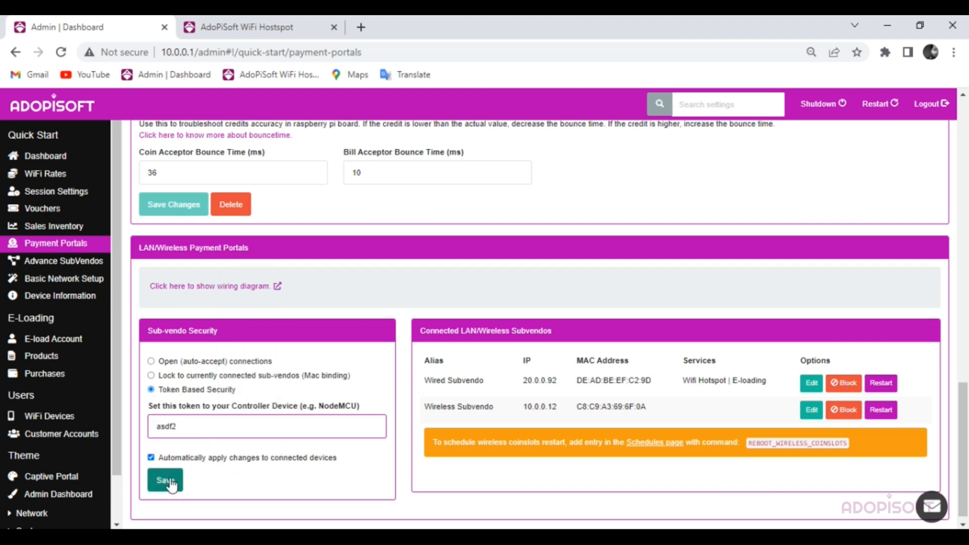
left_click(165, 480)
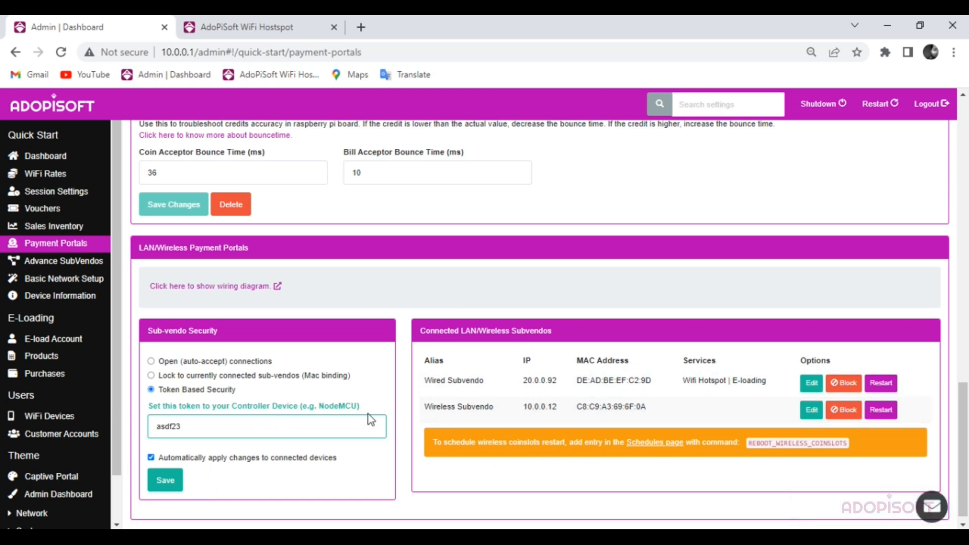
Rename the wired sub-vendo's alias to MERCUSYS_testing.
left_click(811, 382)
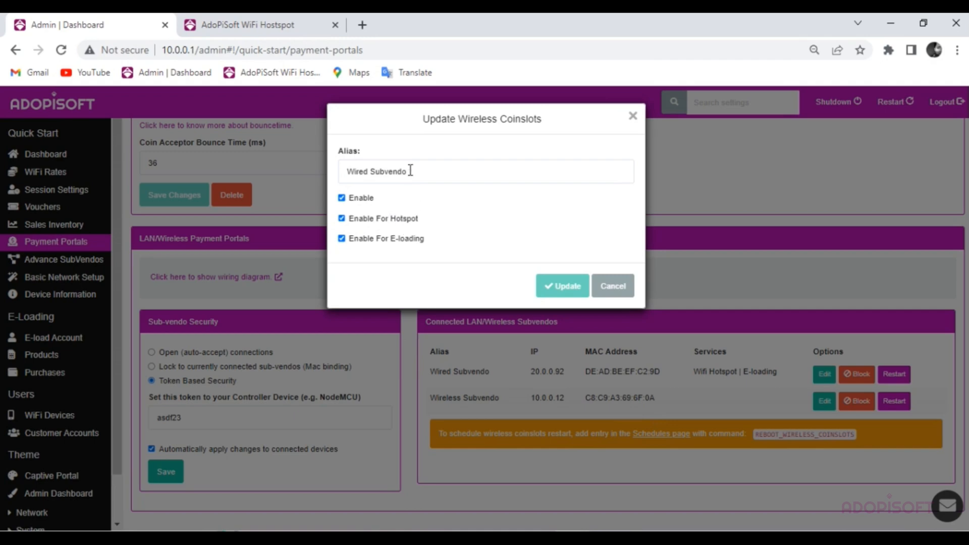
left_click(406, 171)
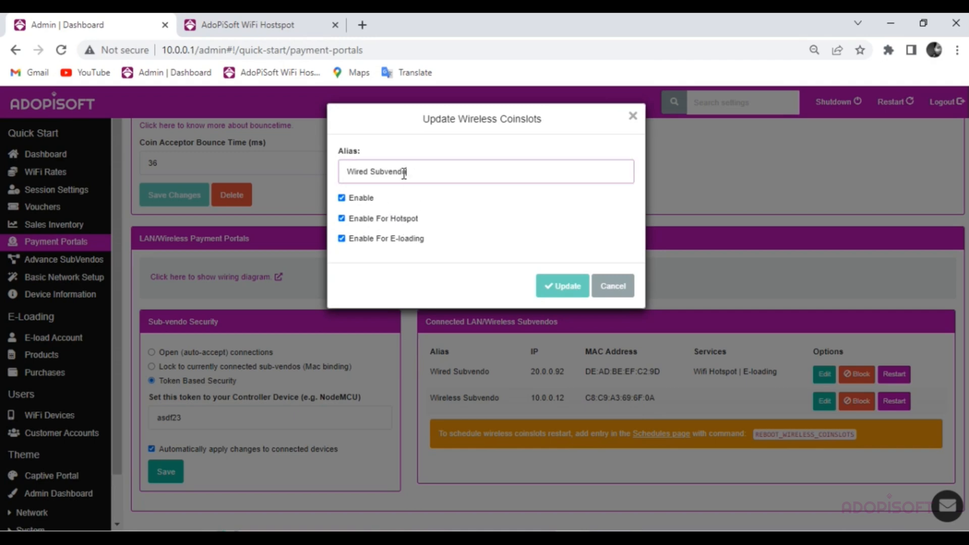
type("M")
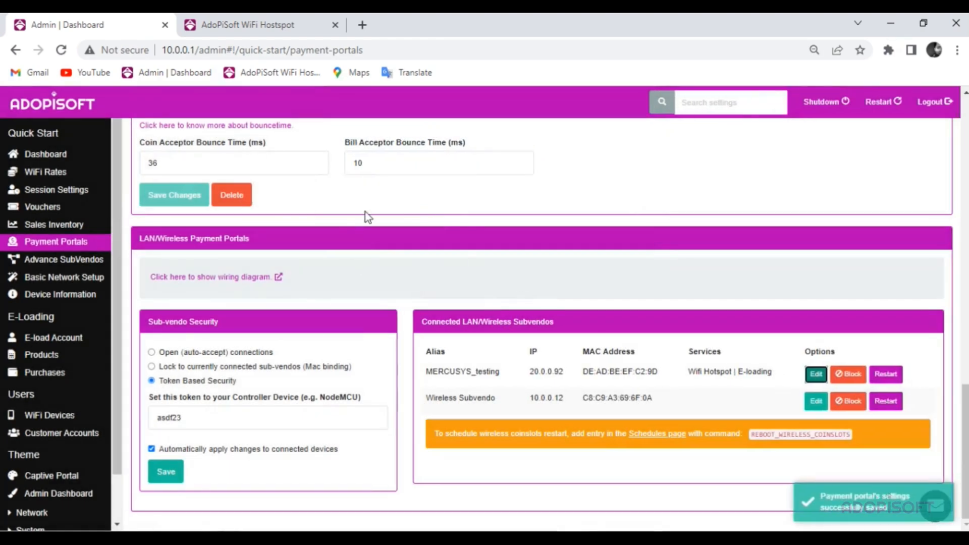
Rename the wireless sub-vendo to COMFAST_testing and open the Advance SubVendos page.
left_click(816, 401)
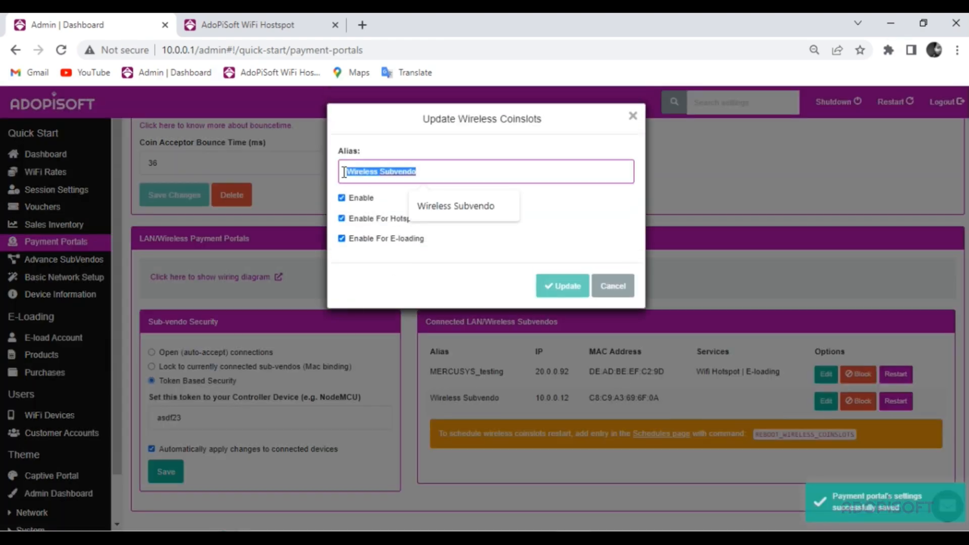
type("COMFAST_testing")
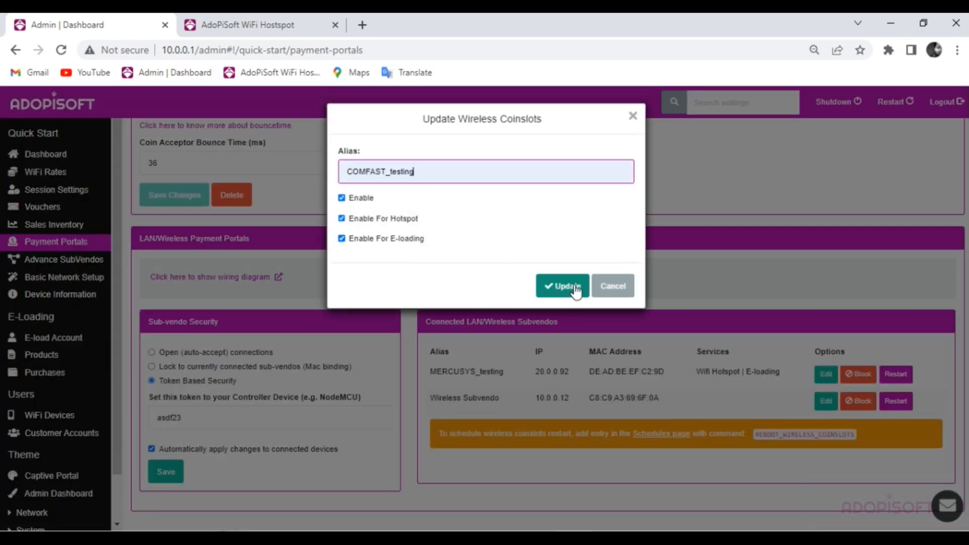
left_click(562, 286)
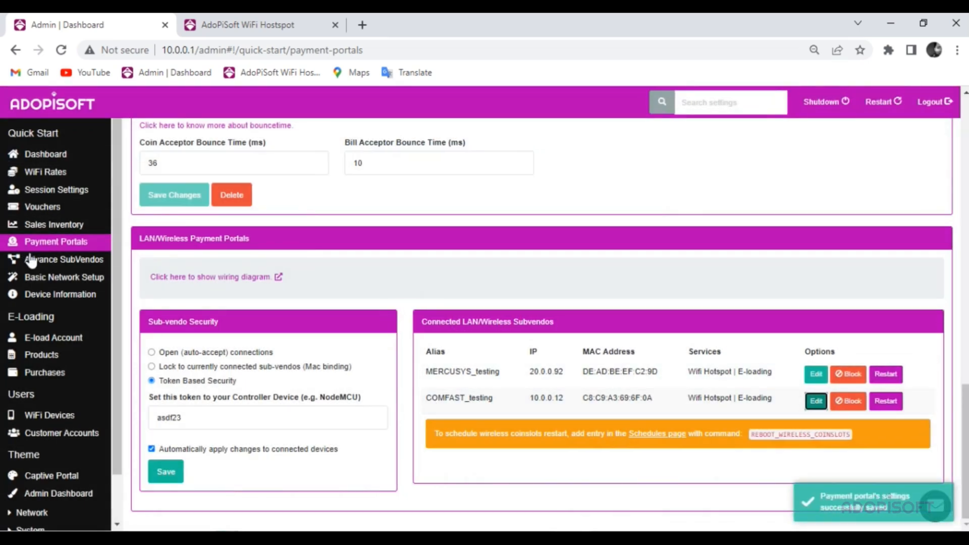
left_click(63, 259)
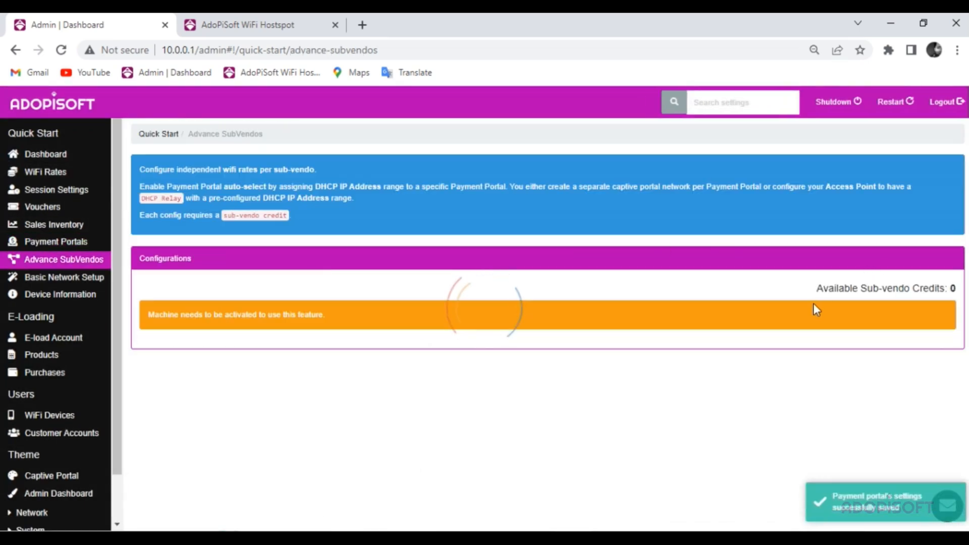